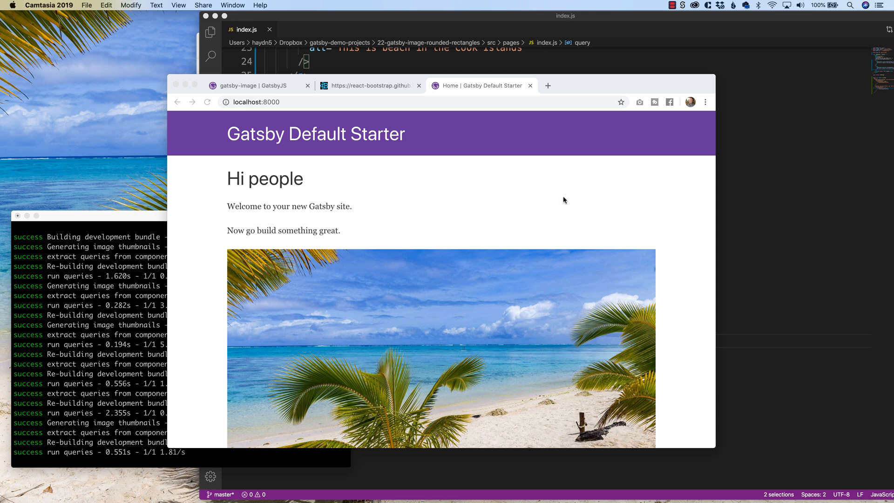
Scroll index.js to the two Img components and select the first Img block
scroll("down", 3)
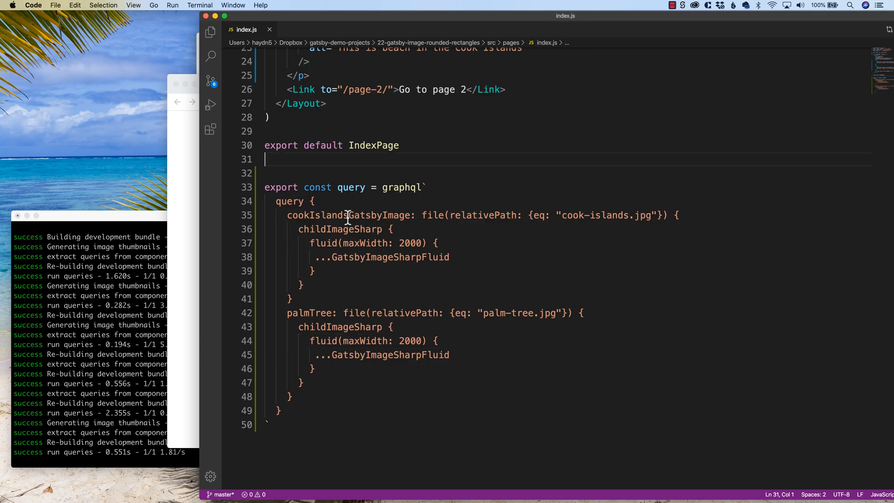
mouse_move(287, 215)
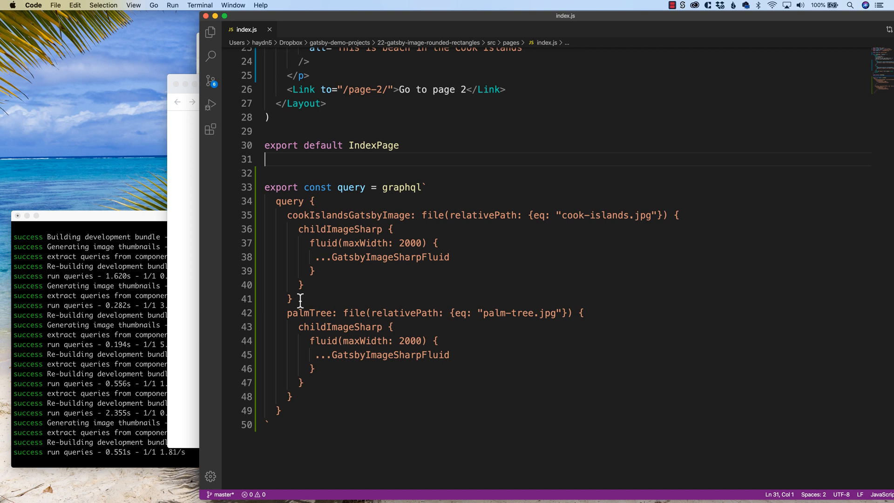
mouse_move(360, 332)
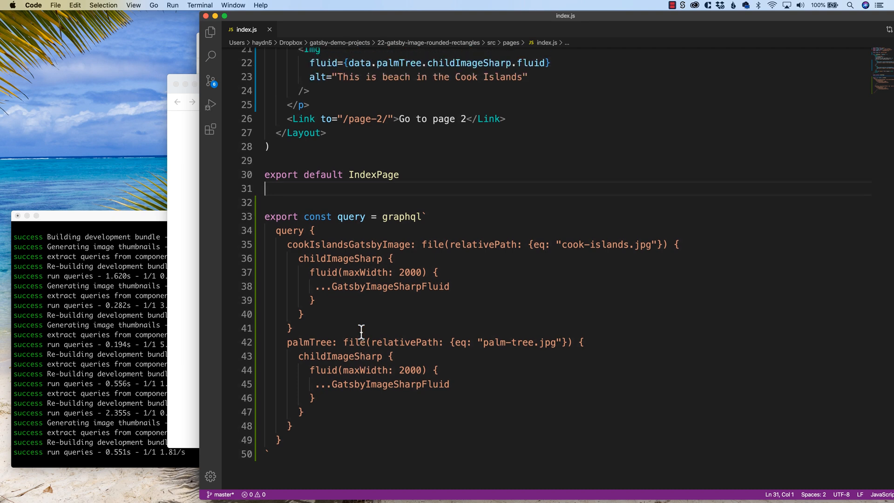
scroll("up", 3)
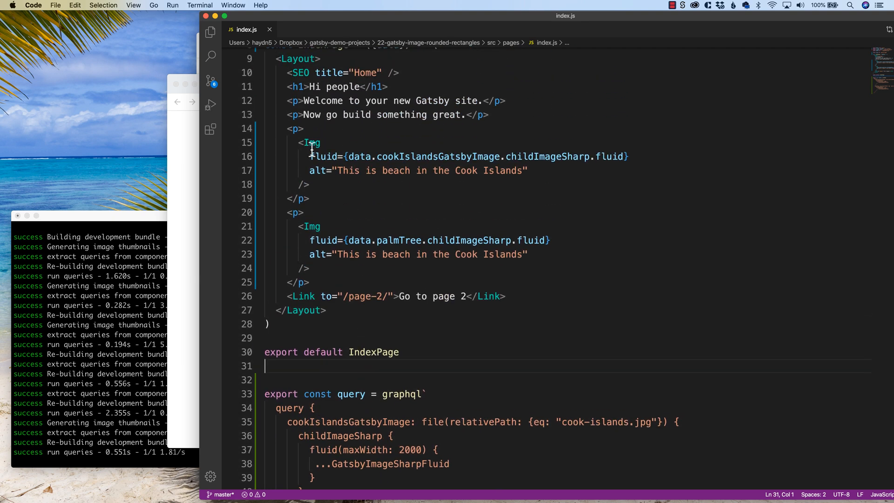
left_click_drag(288, 129, 309, 185)
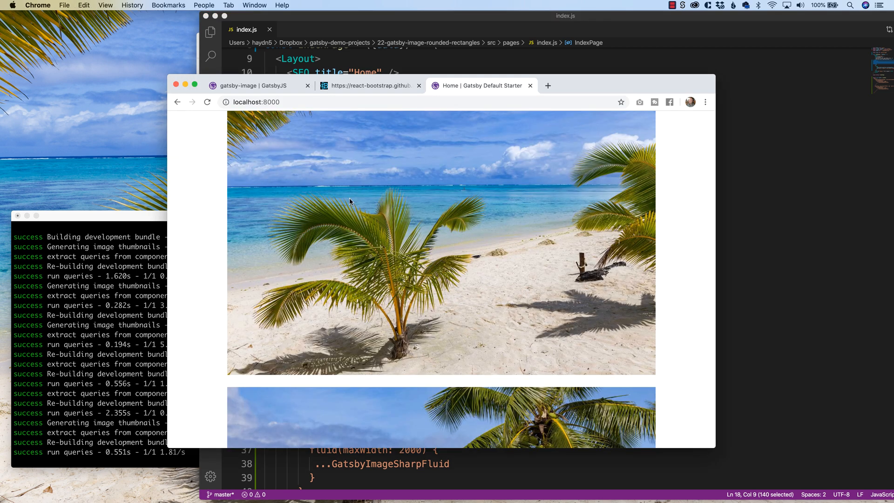
scroll("down", 3)
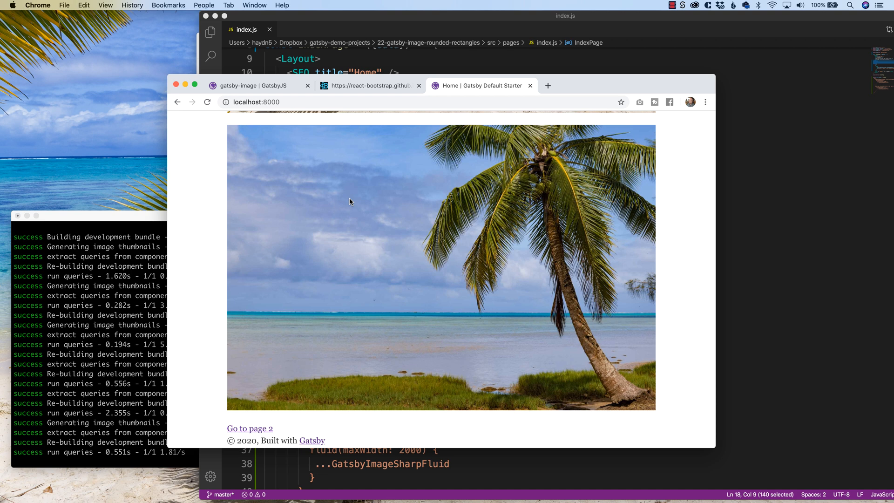
mouse_move(513, 142)
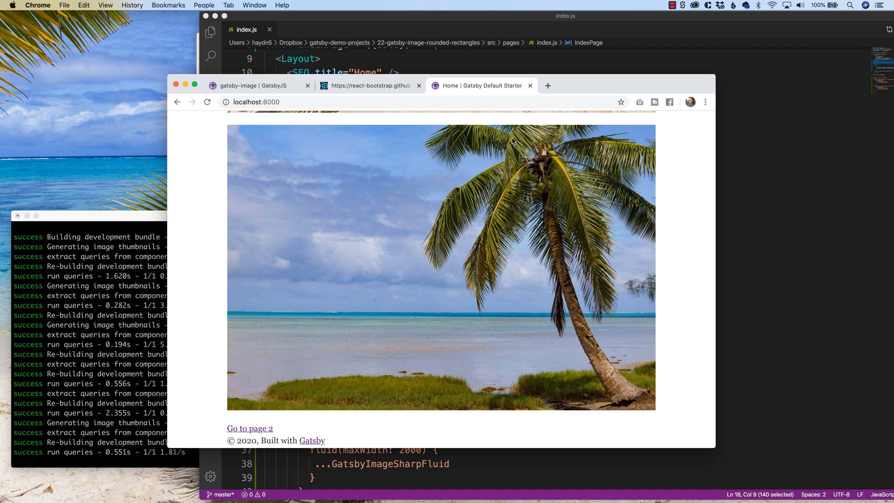
mouse_move(656, 133)
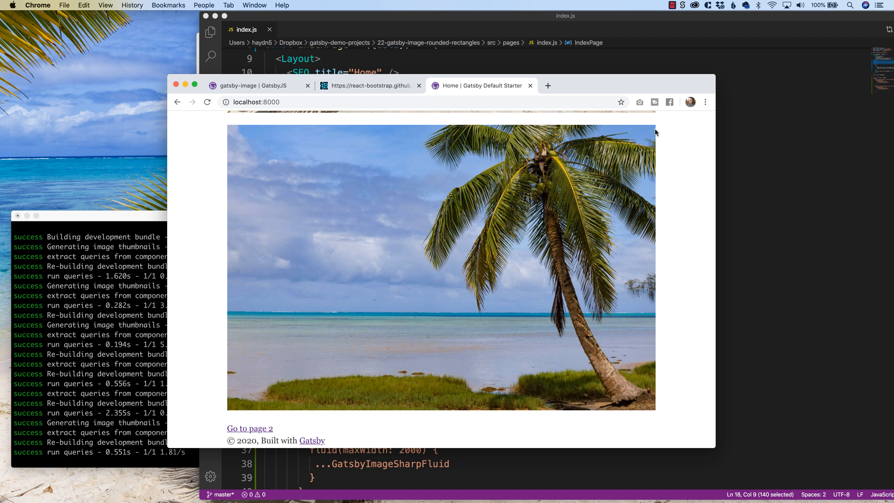
scroll("down", 3)
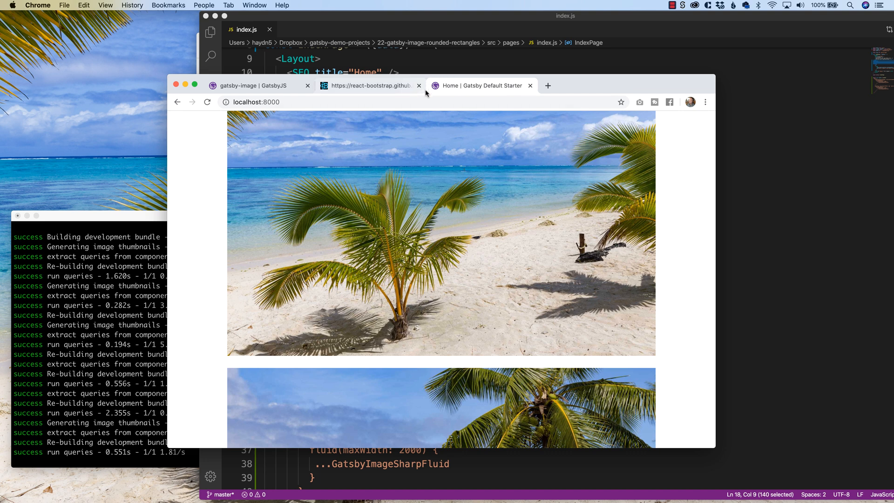
mouse_move(530, 86)
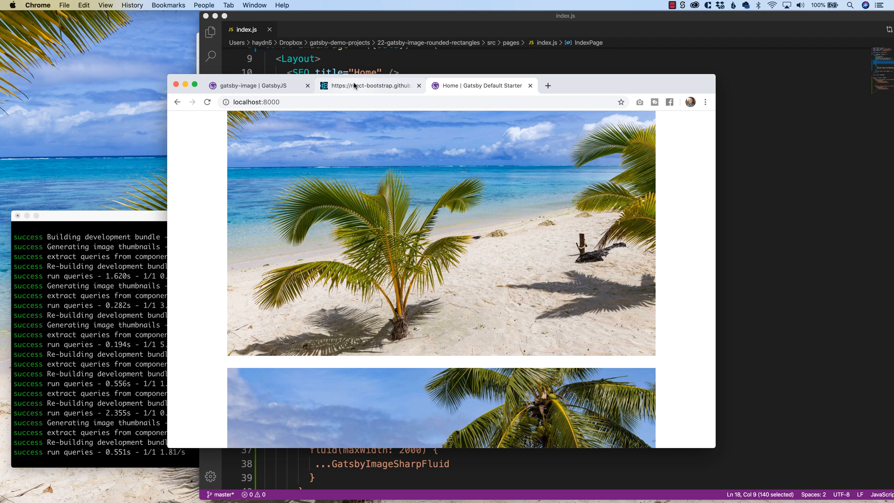
scroll("up", 3)
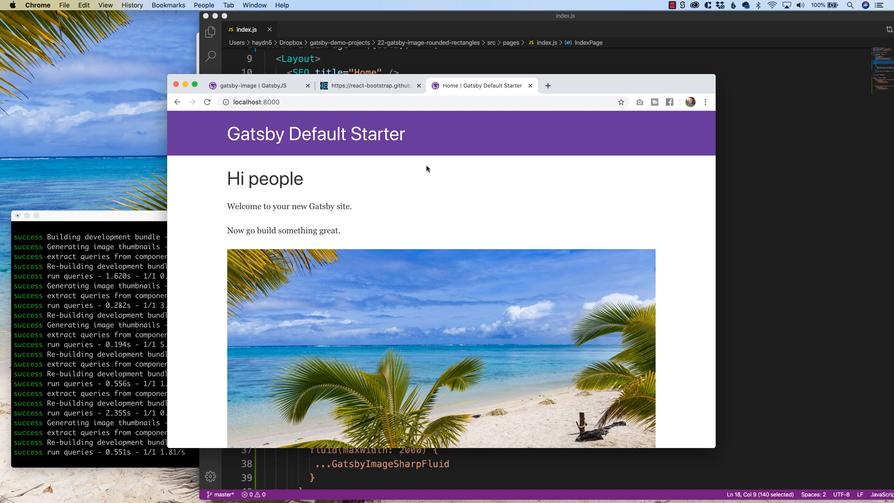
mouse_move(407, 242)
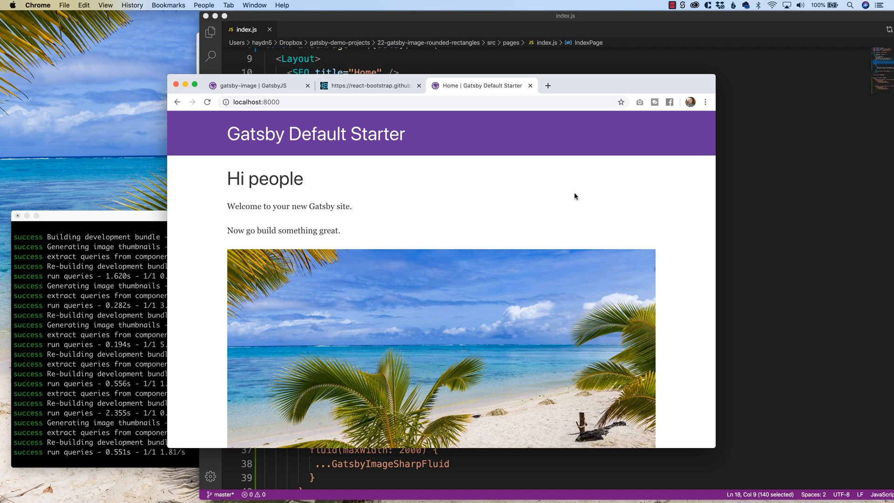
mouse_move(637, 266)
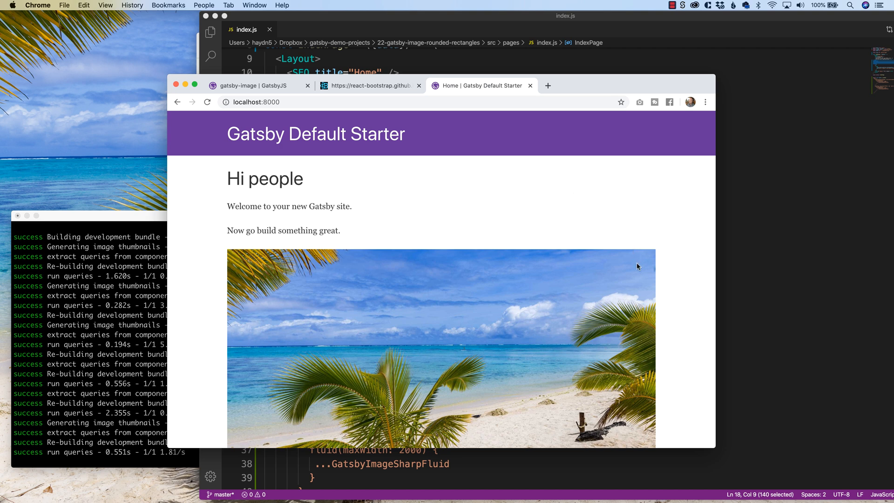
Show the React Bootstrap Images page's Shape example with rounded, roundedCircle and thumbnail
left_click(368, 86)
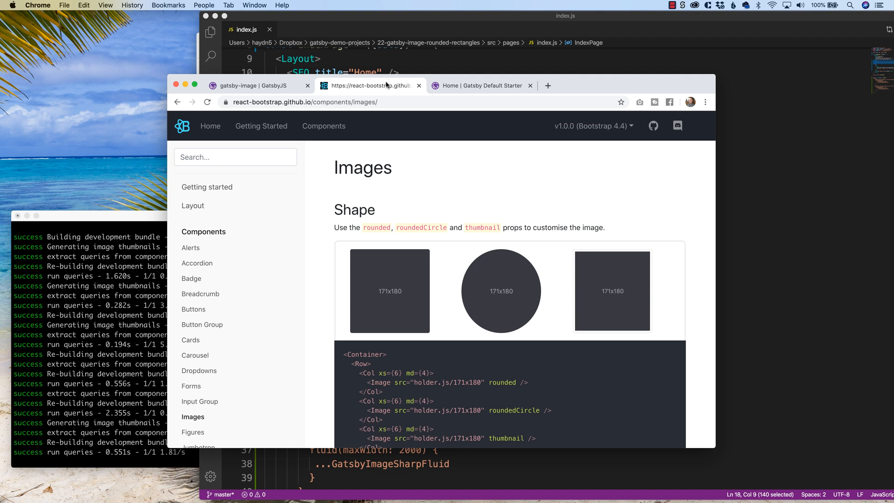
mouse_move(365, 230)
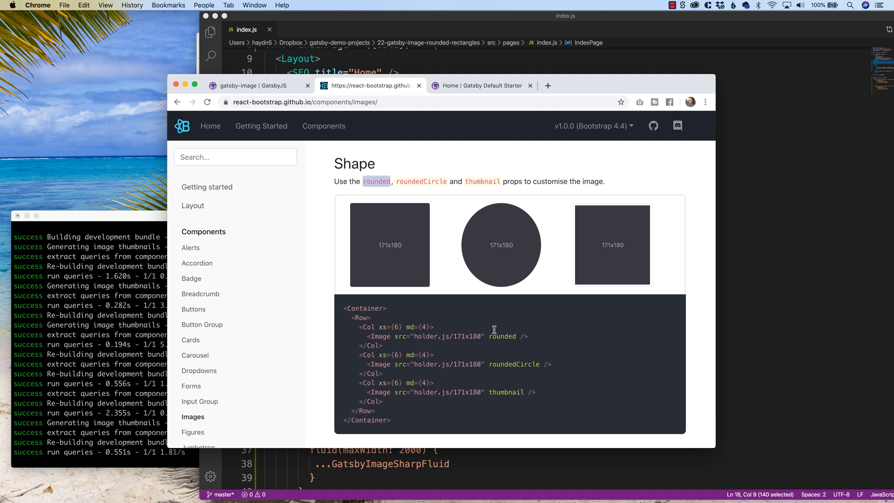
mouse_move(431, 288)
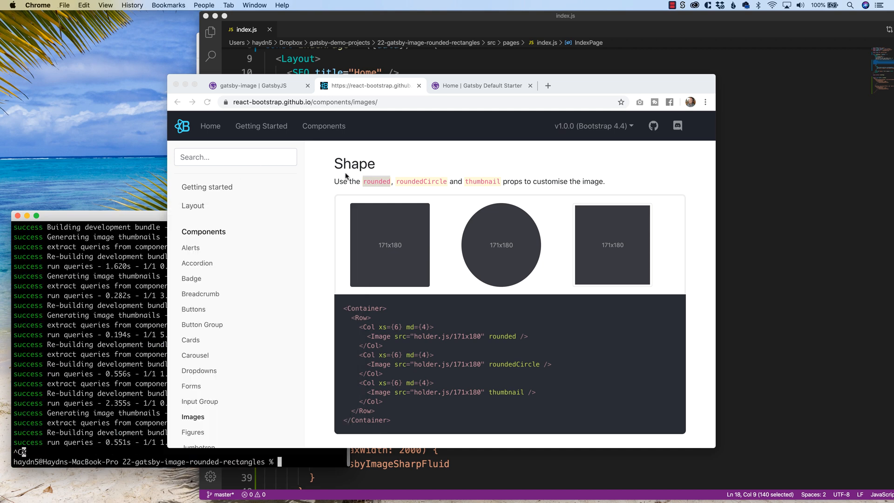
scroll("up", 3)
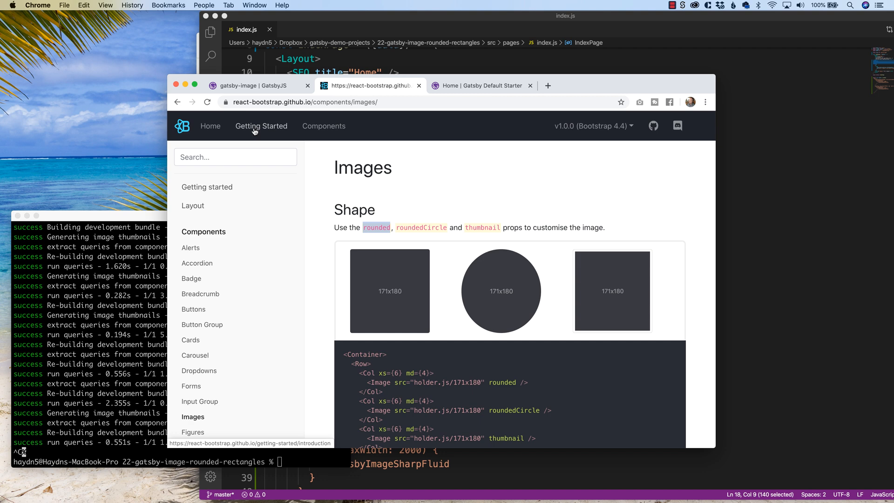
Go to Getting Started and select 'react-bootstrap bootstrap' in the npm install command
left_click(261, 126)
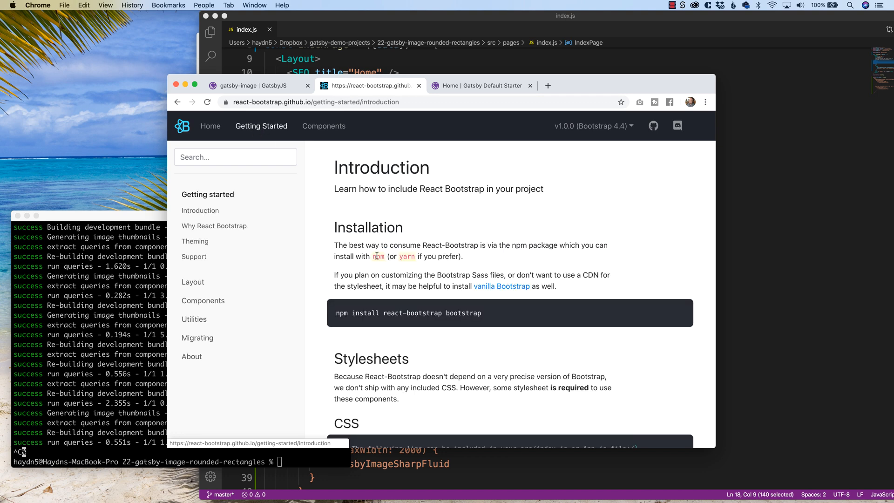
mouse_move(437, 266)
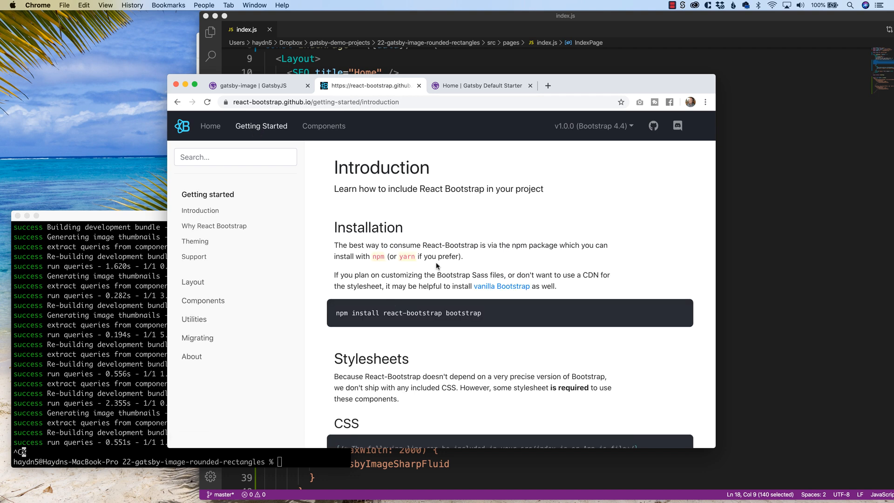
mouse_move(492, 317)
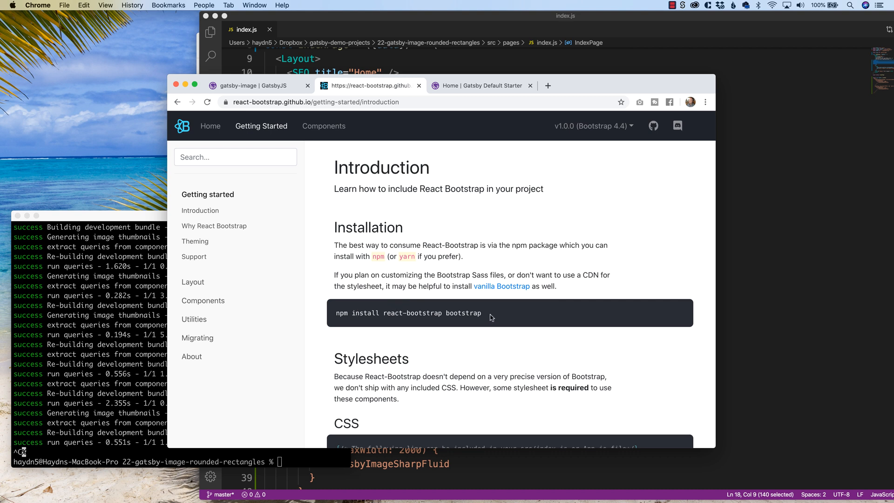
double_click(410, 313)
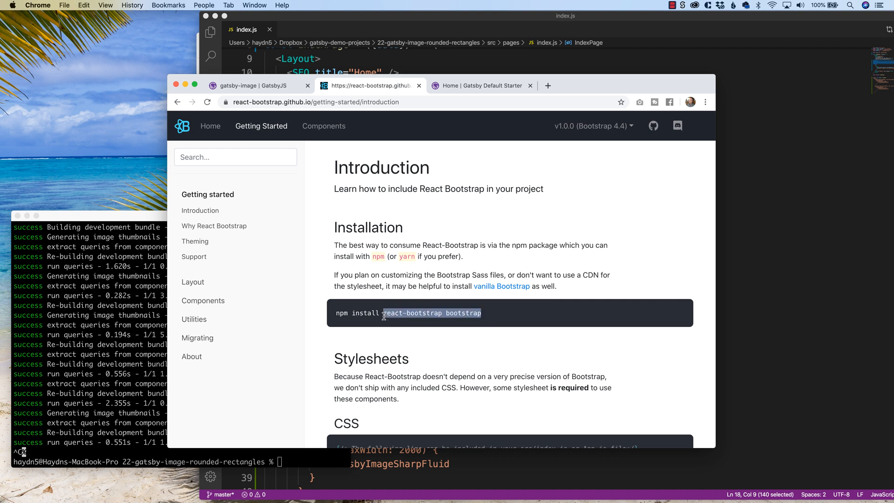
Run 'yarn add react-bootstrap bootstrap' in iTerm2, then return to the gatsby-image docs
left_click(114, 346)
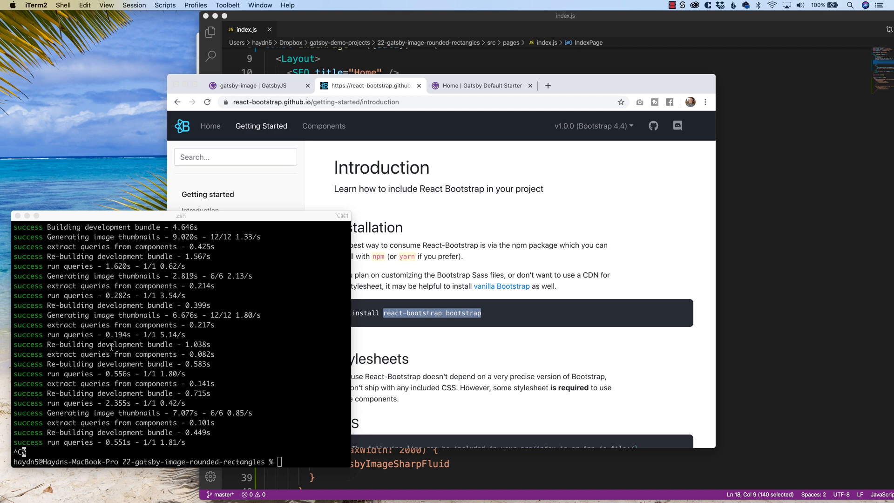
type("yarn add")
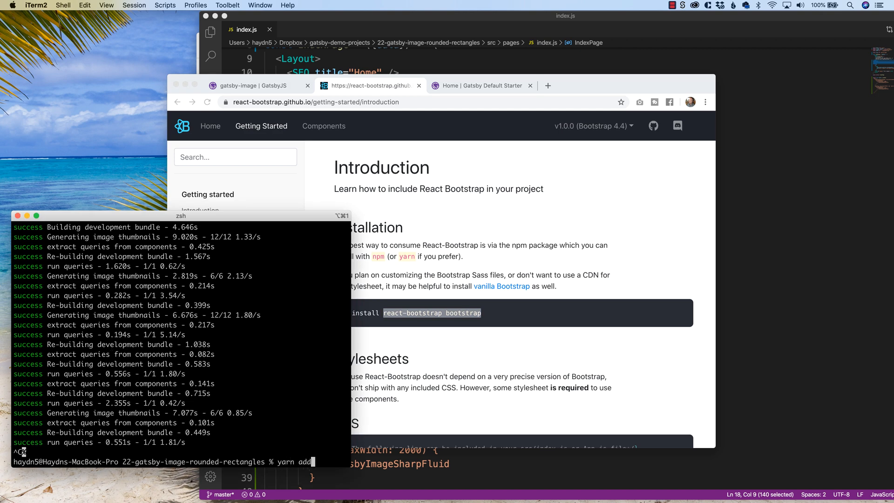
key("Return")
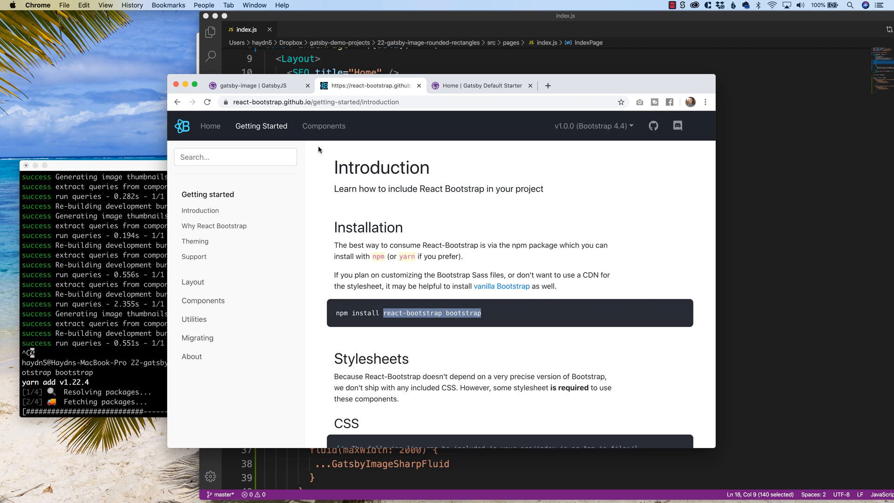
left_click(258, 86)
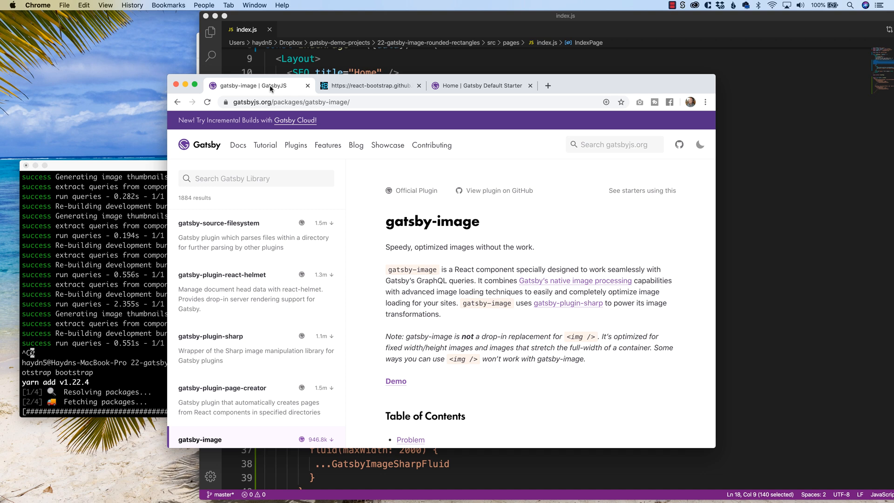
mouse_move(433, 268)
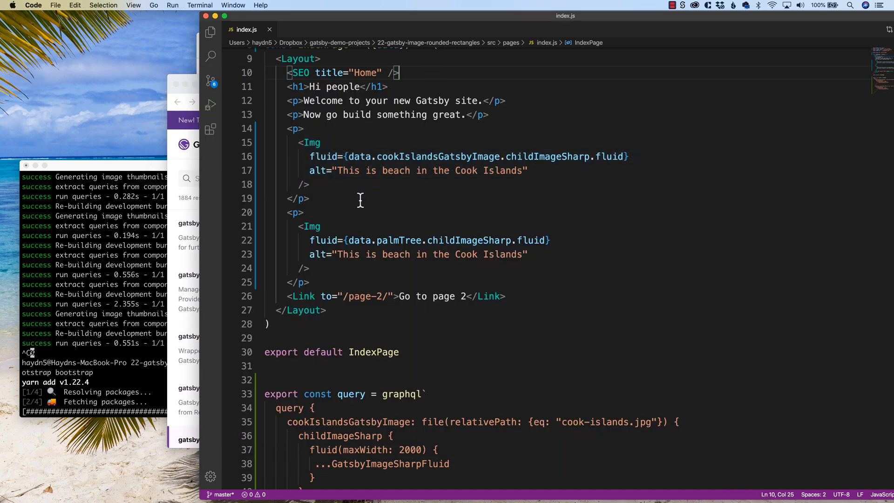
Select Img at the second component and scroll up to its gatsby-image import
left_click(306, 225)
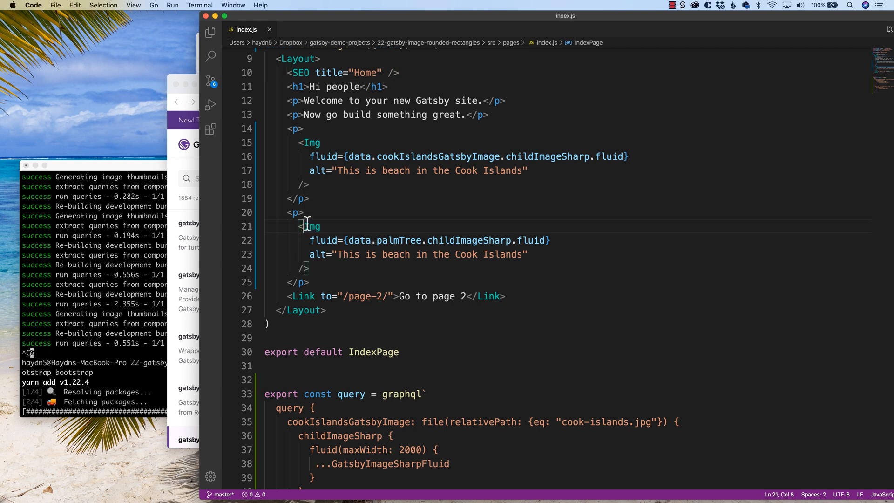
double_click(312, 227)
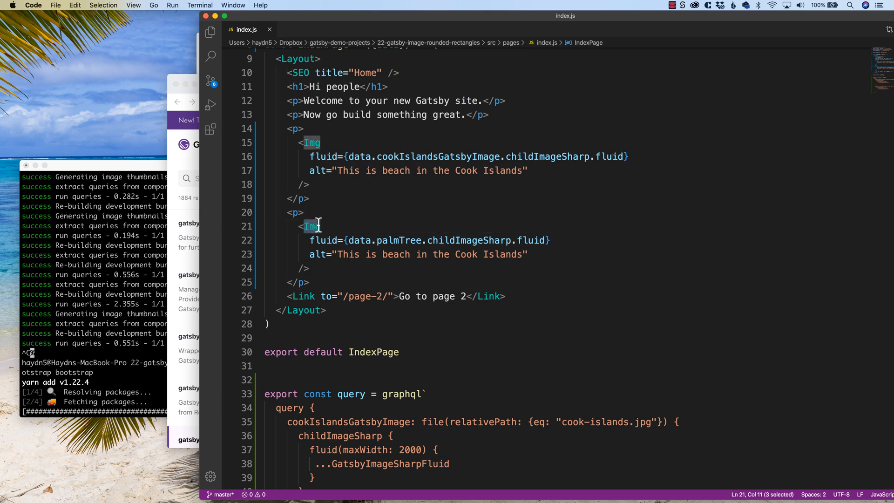
scroll("up", 3)
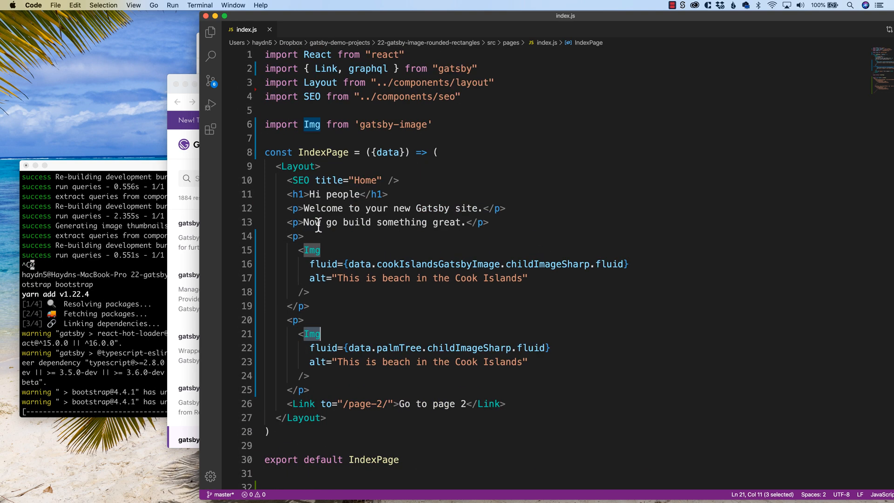
mouse_move(414, 131)
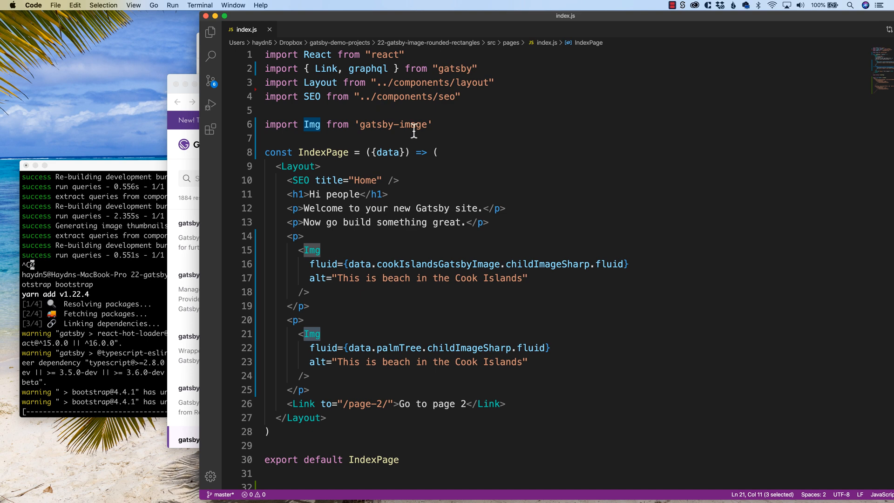
mouse_move(392, 124)
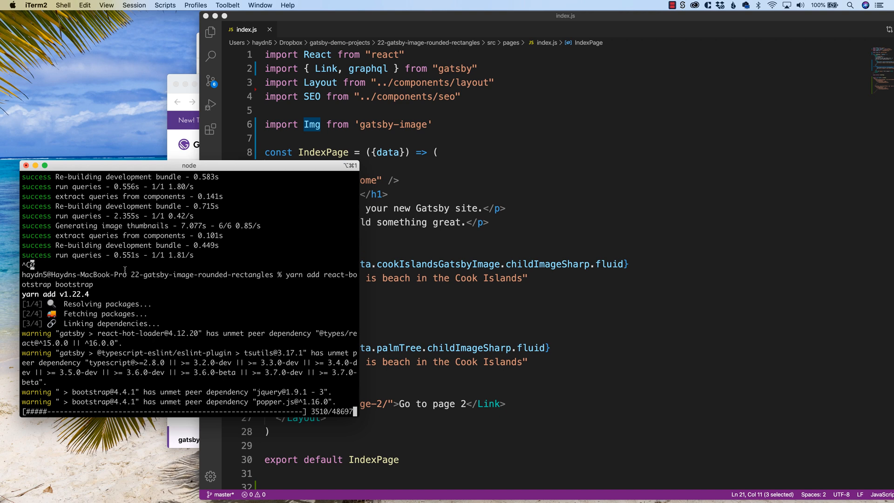
mouse_move(280, 323)
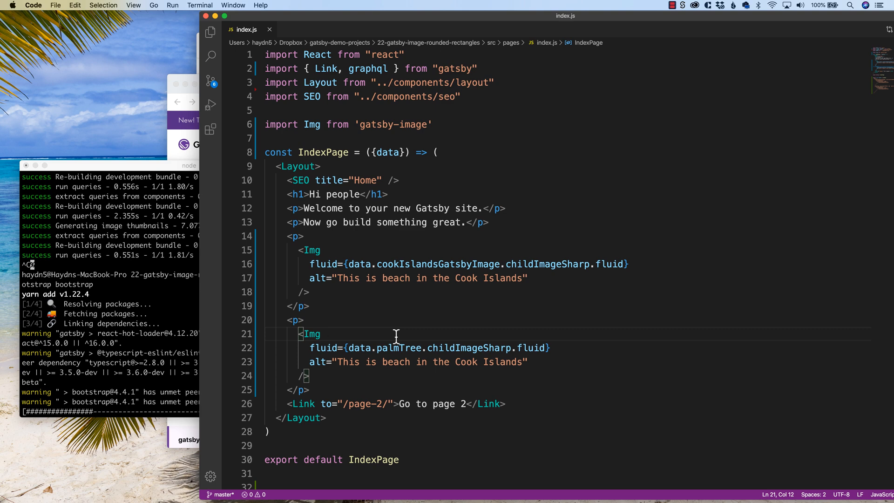
mouse_move(298, 234)
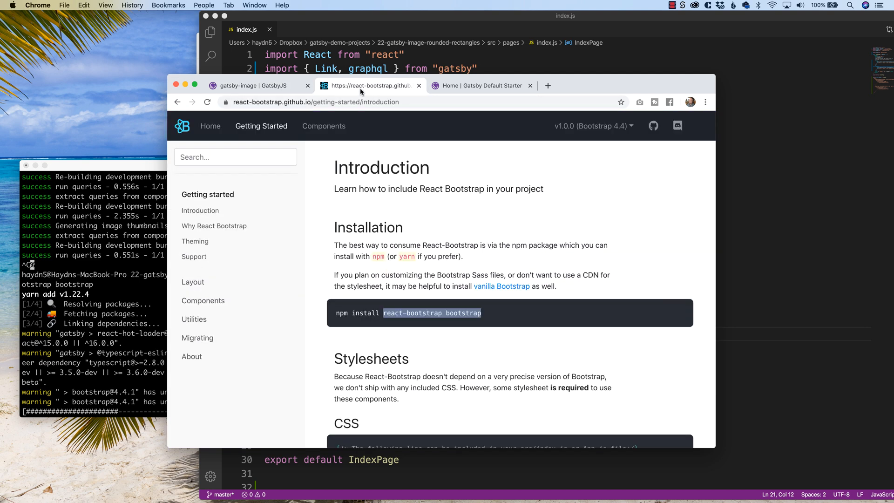
mouse_move(390, 90)
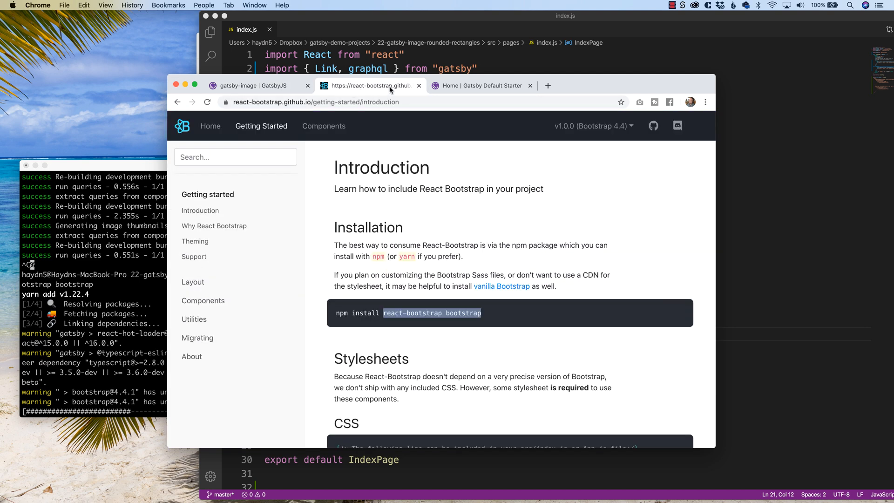
Search 'get bootstrap images' in a new tab and open the Images · Bootstrap result
left_click(659, 85)
type("get bootstrap images")
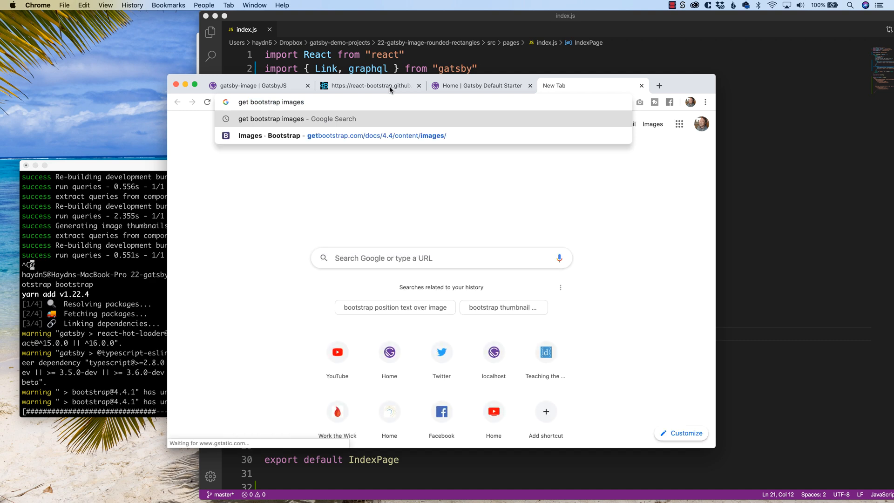
left_click(271, 118)
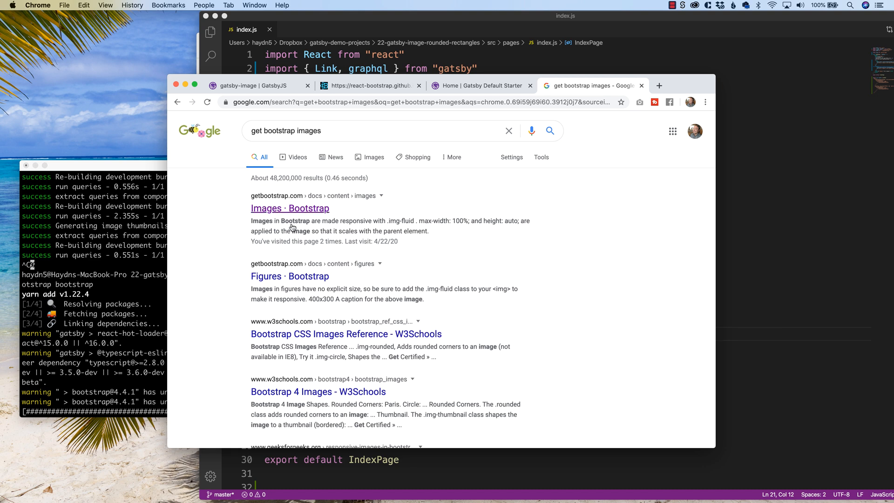
left_click(290, 207)
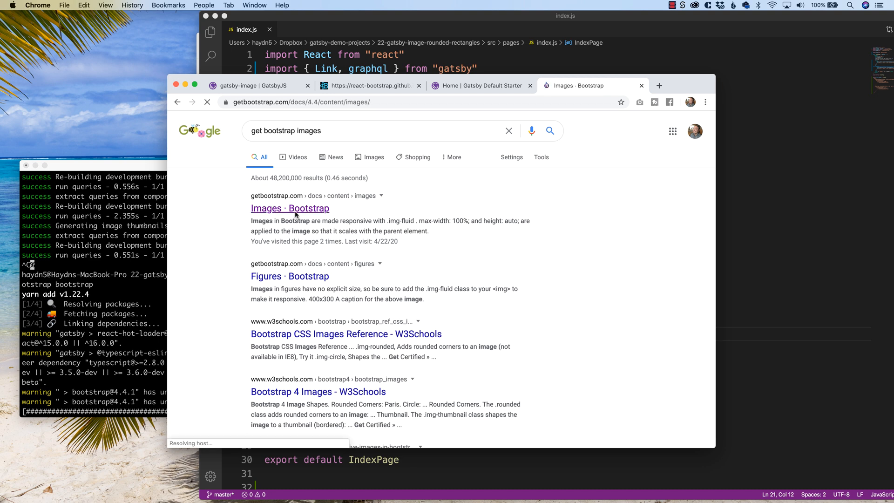
left_click(290, 208)
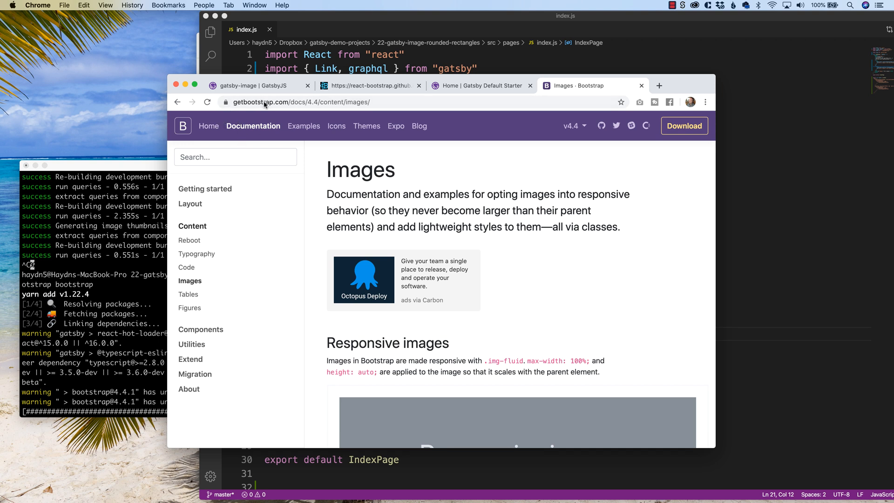
Compare with the React Bootstrap intro, then select the img-fluid class in Bootstrap's example
left_click(371, 85)
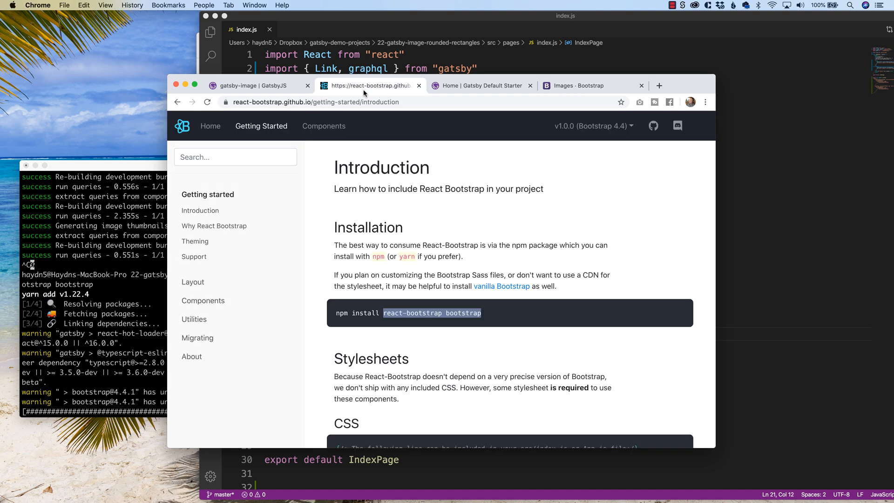
left_click(576, 86)
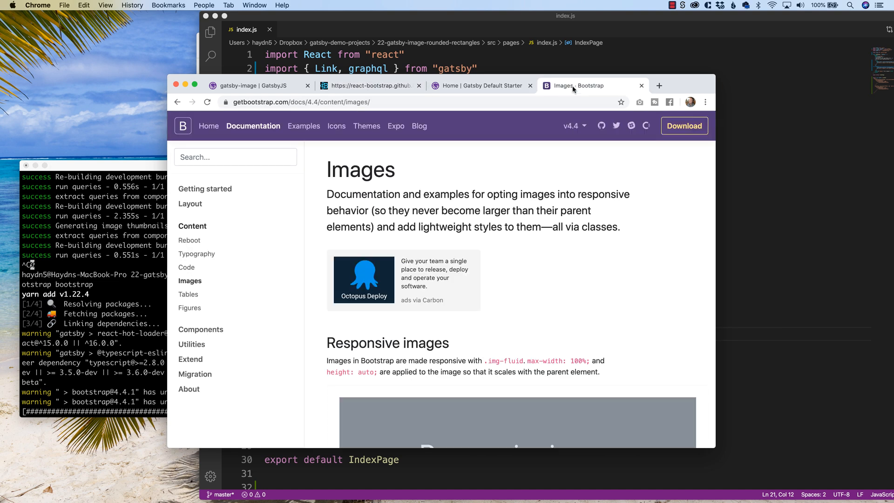
scroll("down", 3)
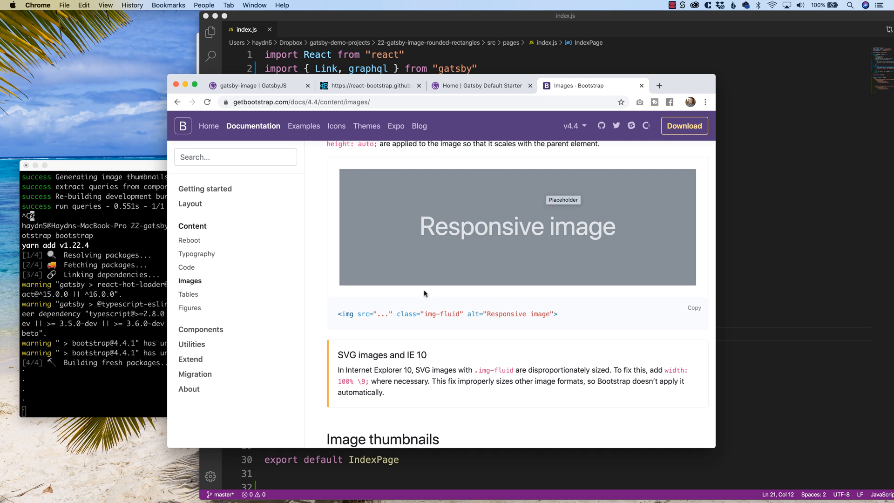
double_click(431, 314)
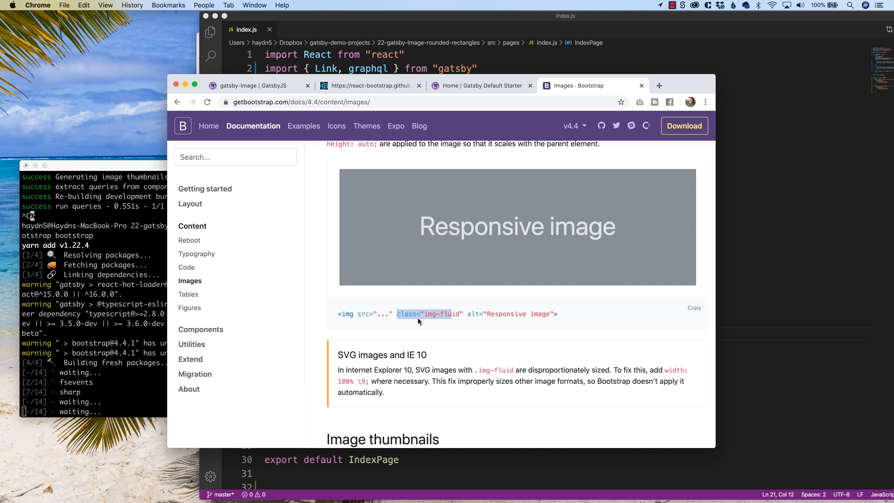
scroll("up", 3)
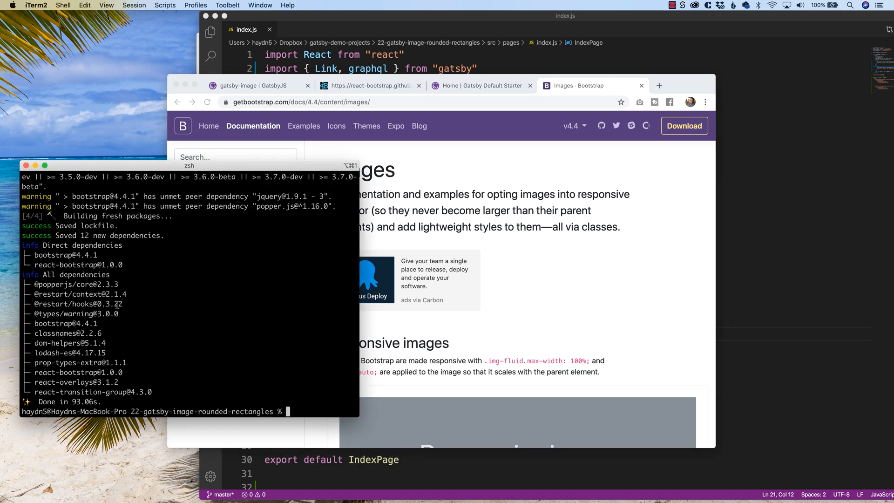
Scroll the React Bootstrap introduction down to the bootstrap.min.css CSS import line
left_click(371, 85)
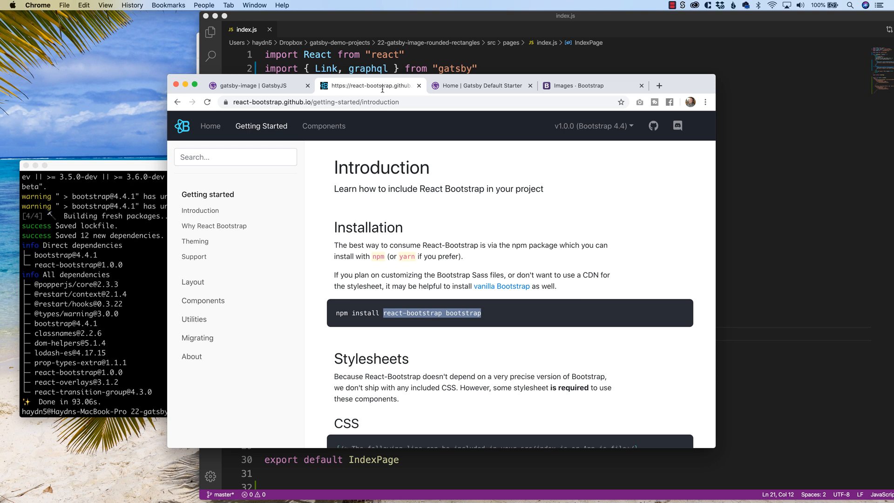
scroll("down", 3)
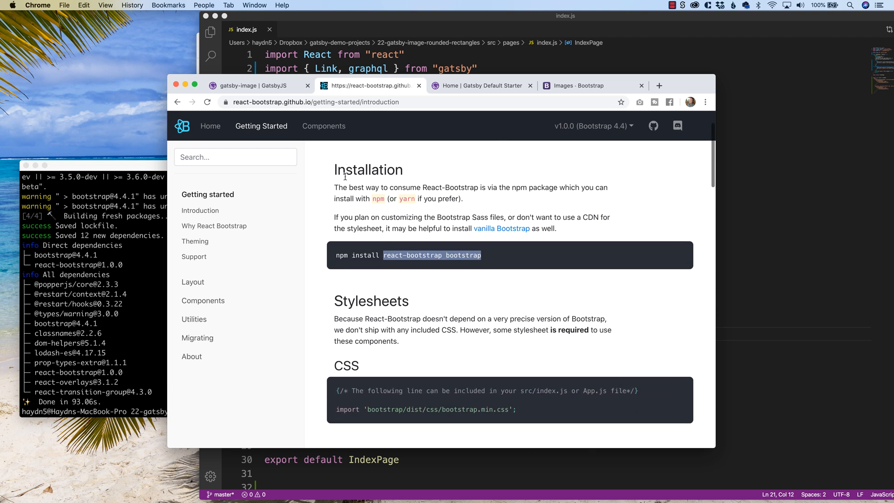
scroll("down", 3)
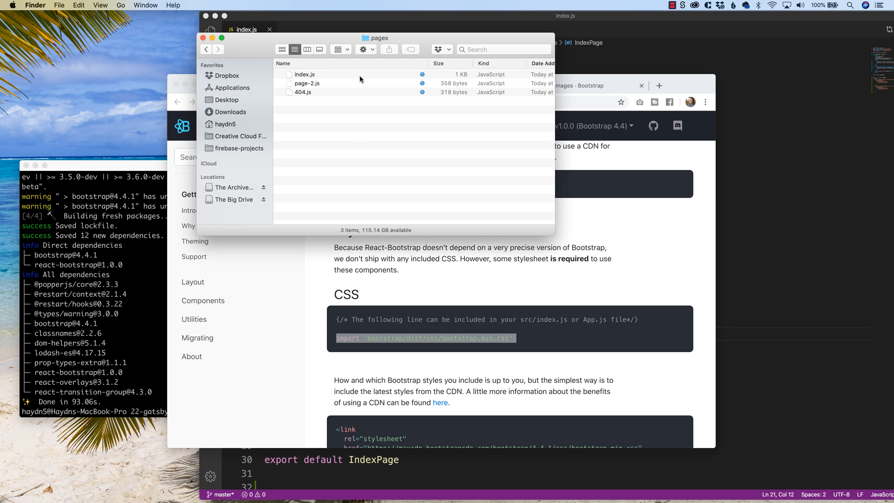
From src/components in Finder, open layout.js in Visual Studio Code
left_click(205, 49)
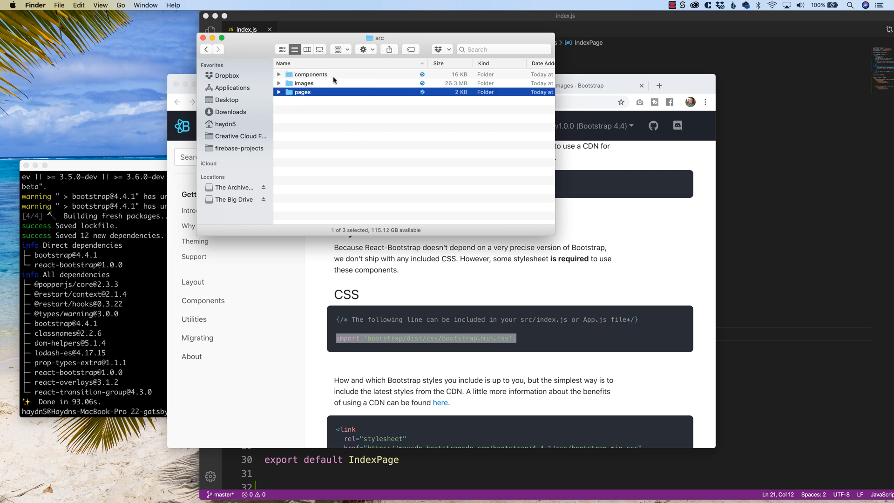
double_click(311, 75)
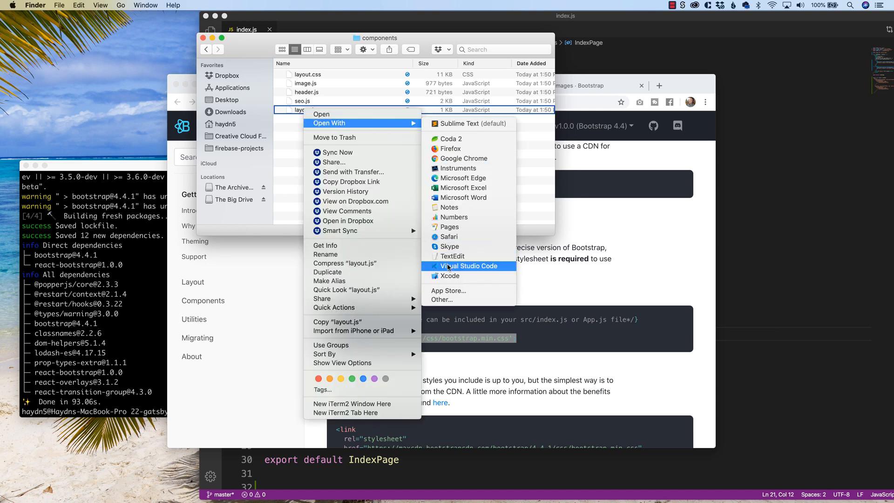
left_click(469, 266)
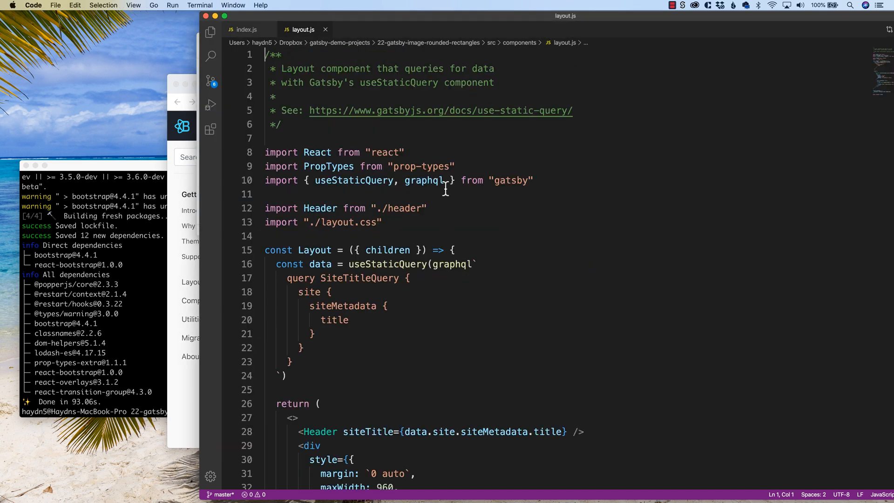
Add import 'bootstrap/dist/css/bootstrap.min.css'; below the layout.css import in layout.js
type("import 'bootstrap/dist/css/bootstrap.min.css';")
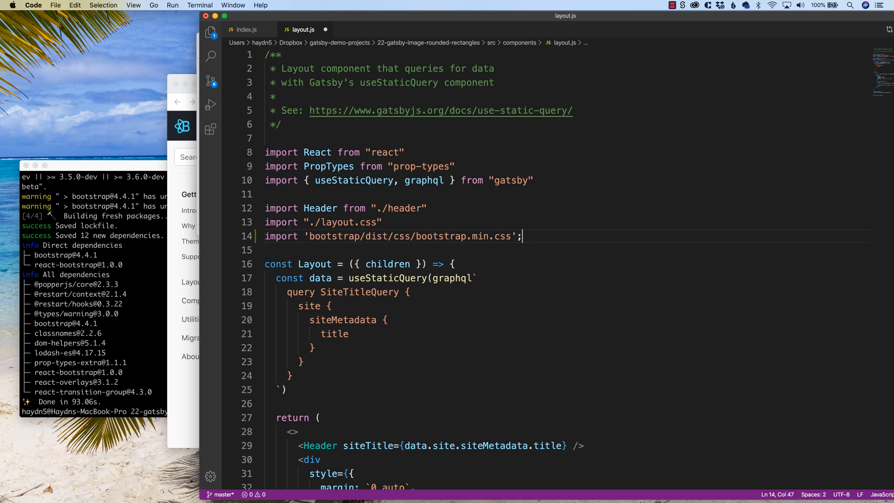
double_click(342, 221)
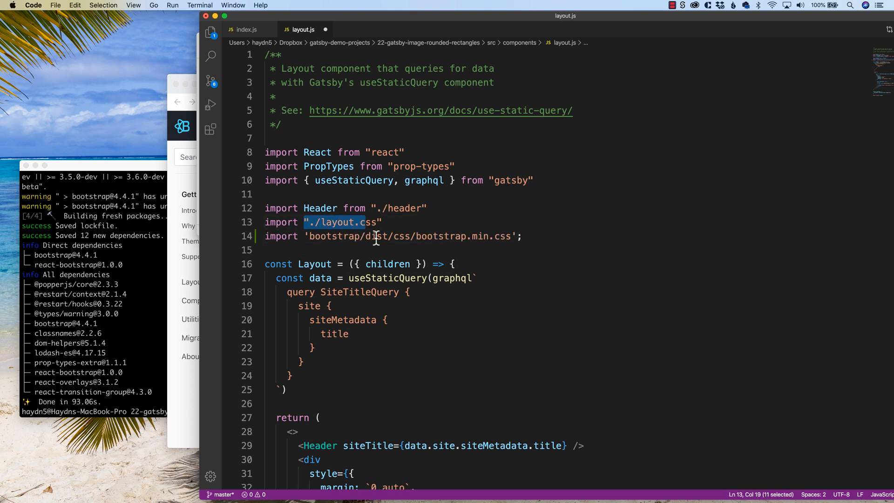
mouse_move(436, 236)
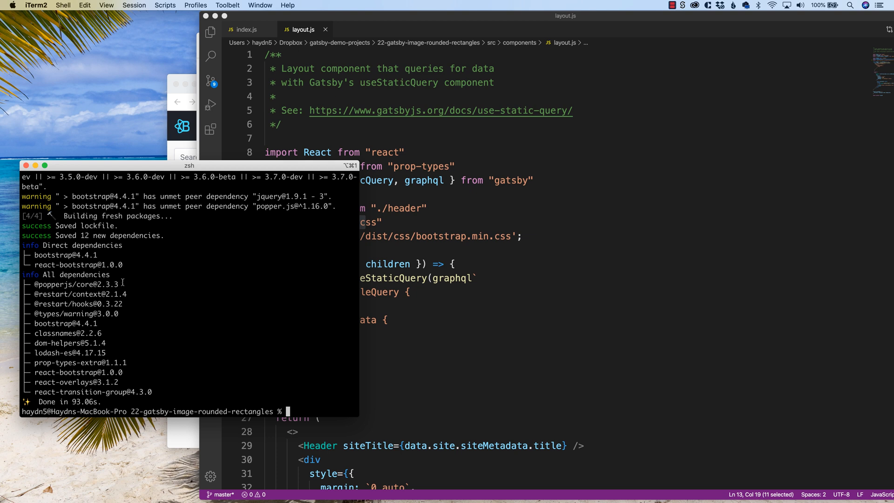
Start the Gatsby dev server with gatsby develop in iTerm2
type("gatsby develop")
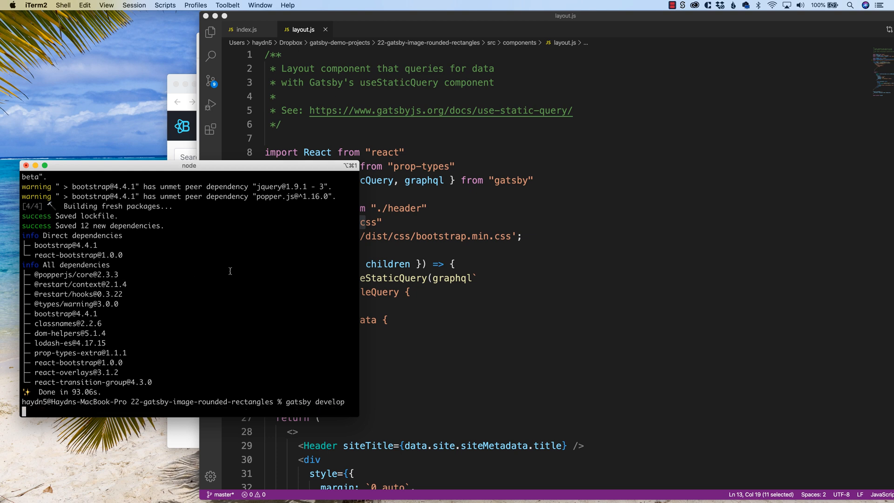
mouse_move(430, 348)
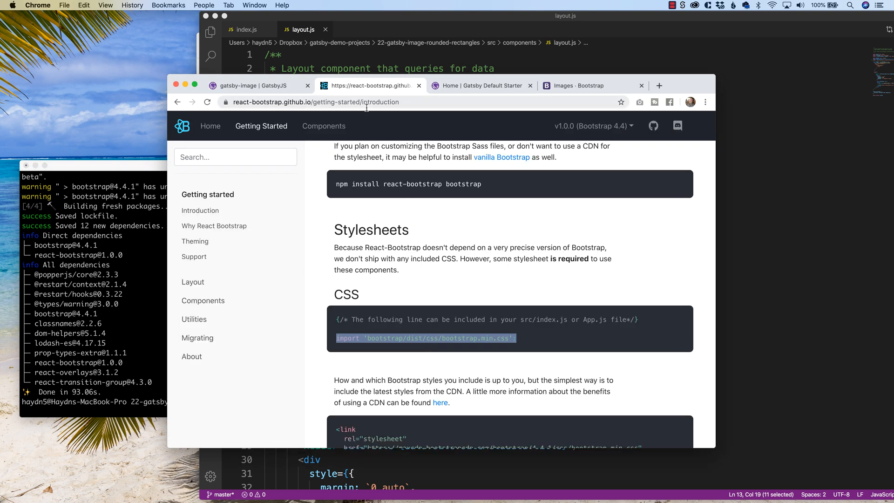
Select the word 'rounded' in React Bootstrap's image shape example code
scroll("up", 3)
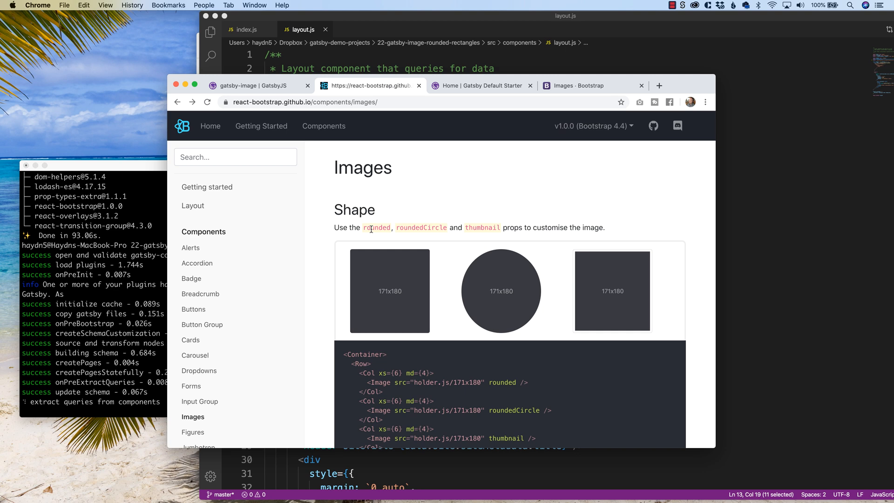
scroll("down", 3)
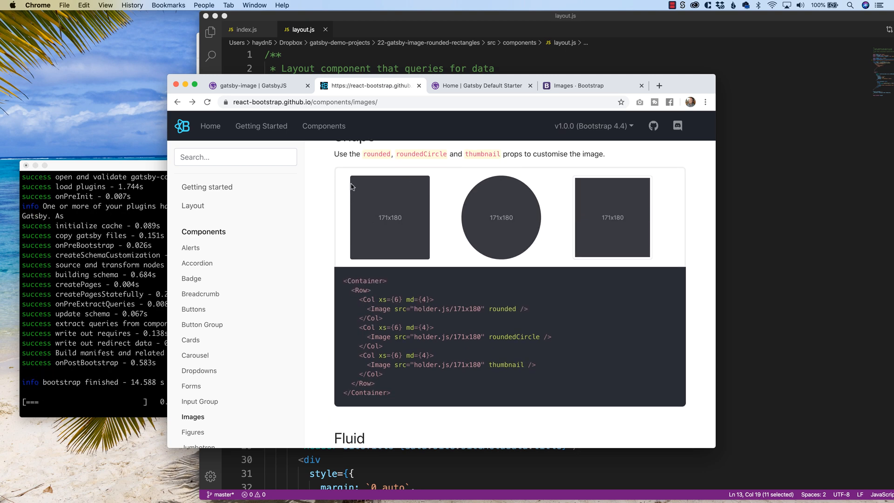
mouse_move(407, 184)
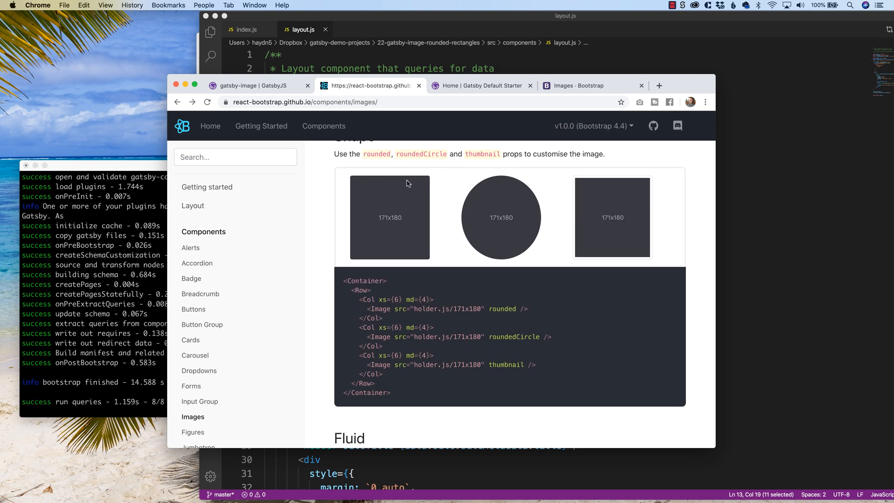
left_click(501, 310)
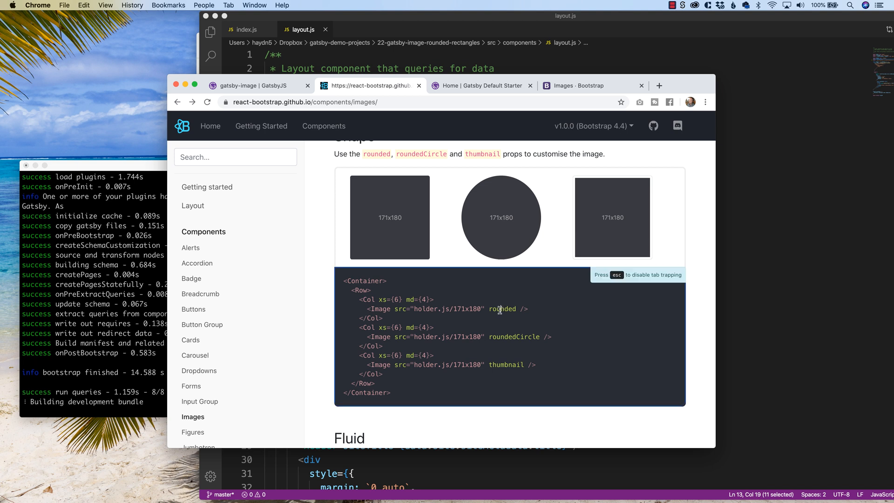
double_click(502, 308)
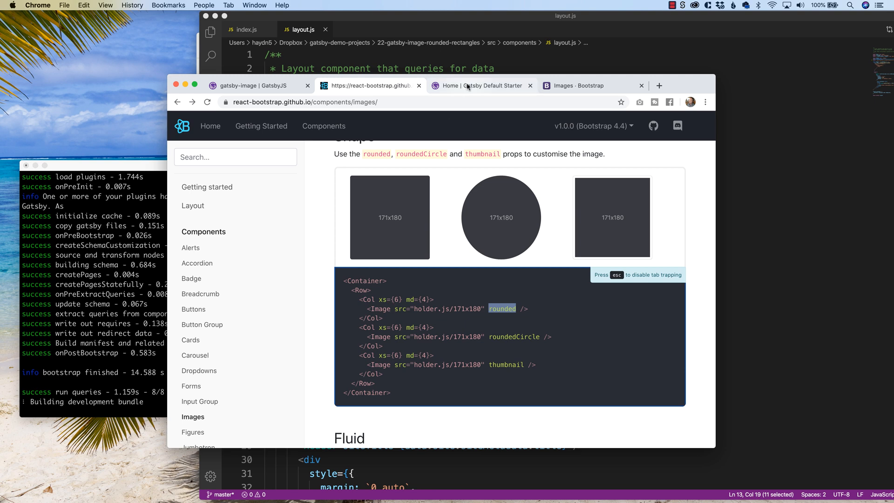
Move through the gatsby-image and React Bootstrap tabs to Bootstrap 4.0's Images docs
left_click(483, 86)
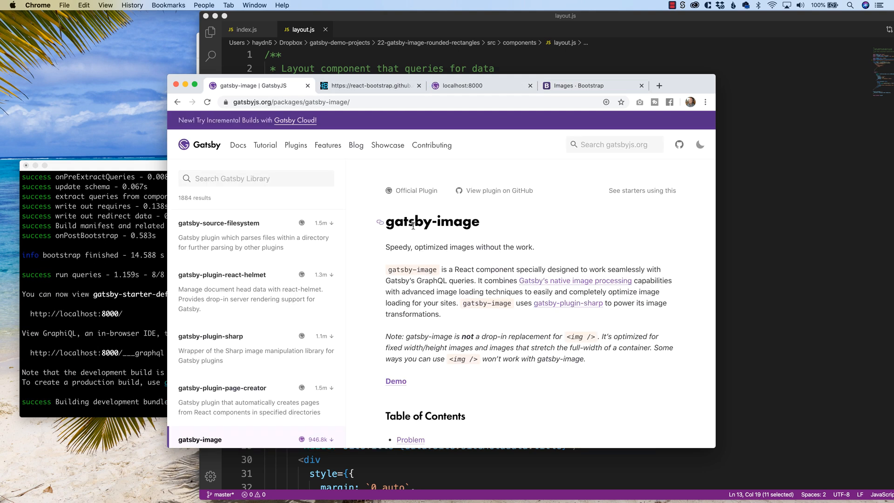
left_click(371, 86)
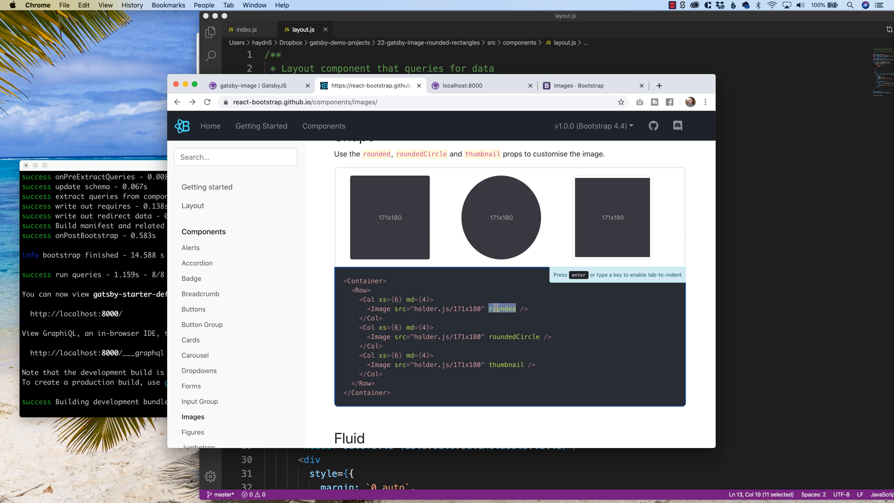
left_click(576, 86)
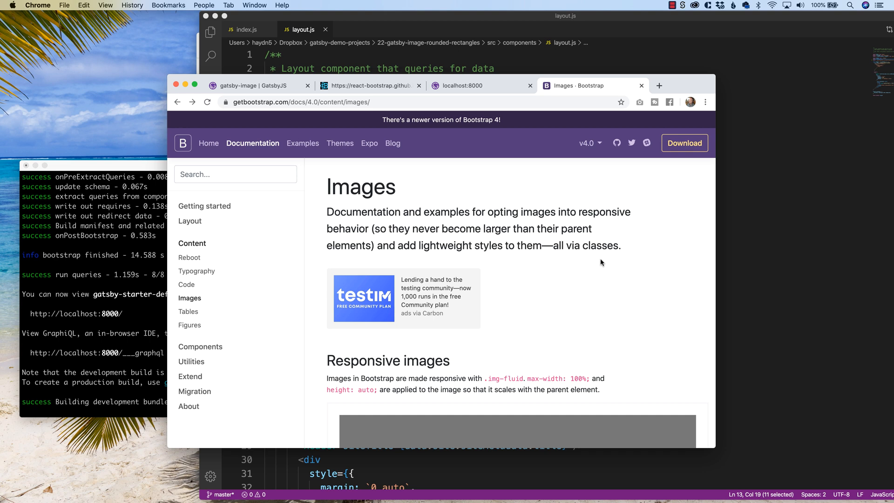
Follow the Images page's link to Bootstrap's border-radius utilities documentation
scroll("down", 3)
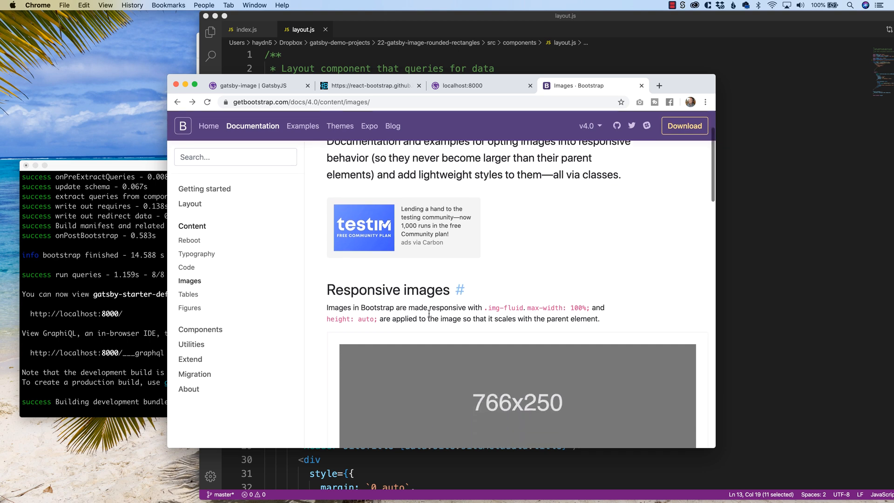
scroll("down", 3)
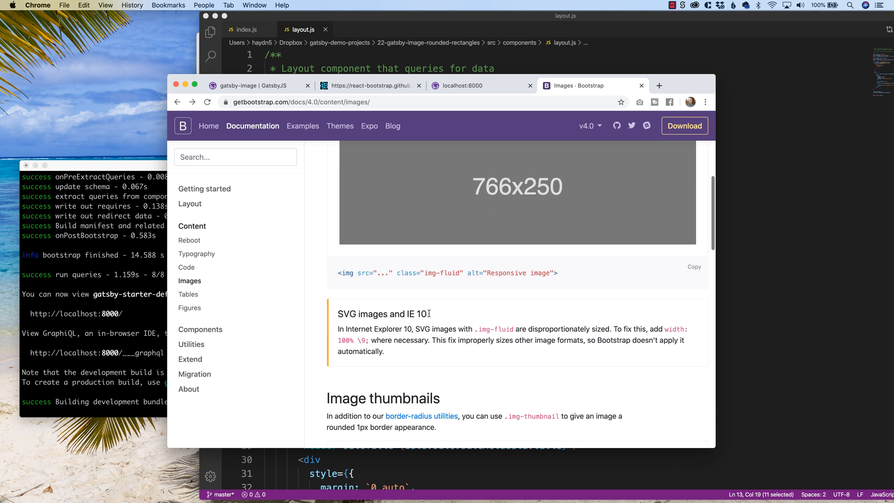
scroll("down", 3)
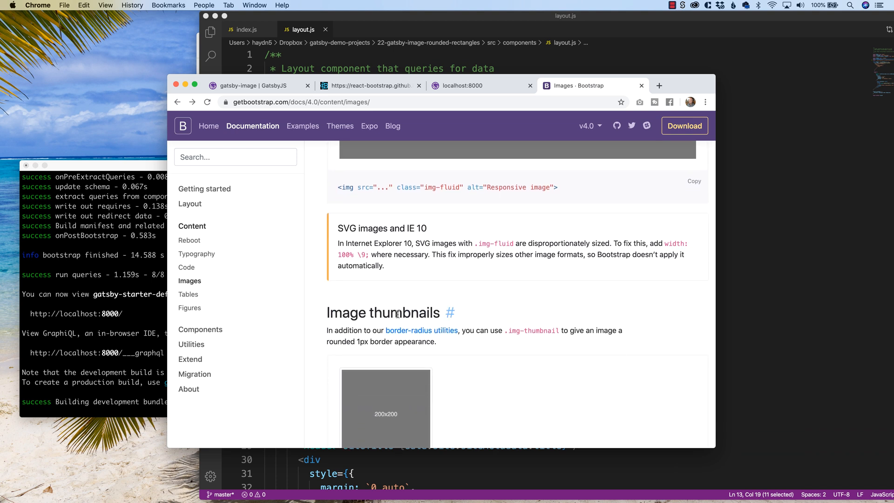
mouse_move(354, 329)
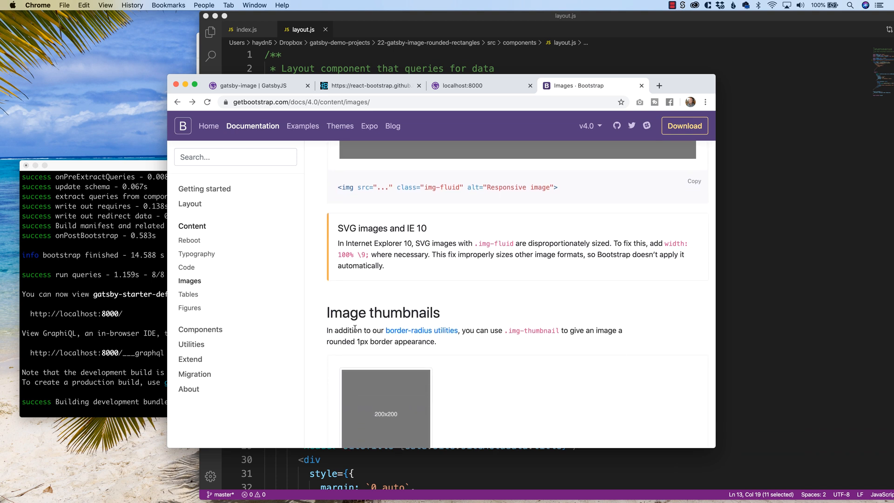
mouse_move(421, 329)
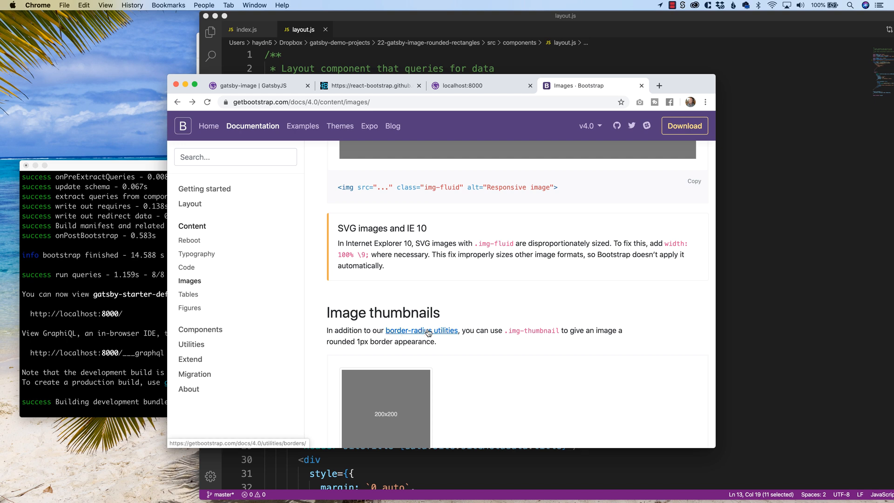
left_click(421, 330)
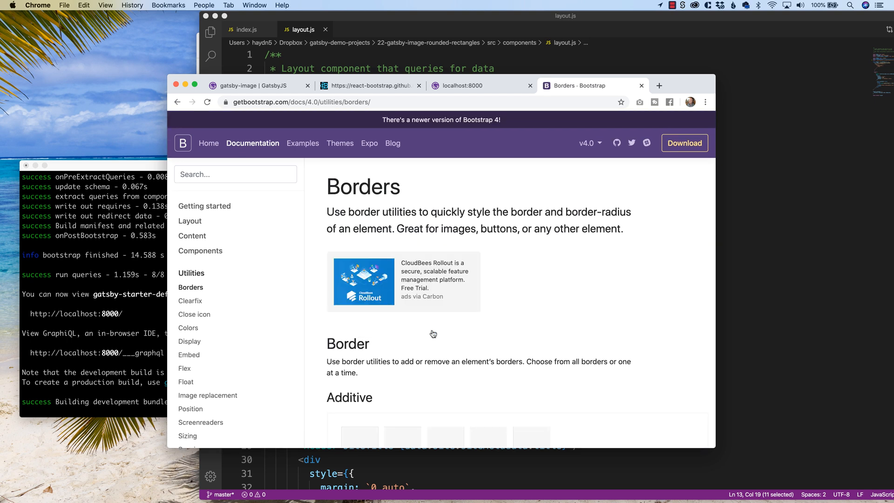
Scroll the Borders page to the Border-radius examples (rounded, rounded-circle, rounded-0)
scroll("down", 3)
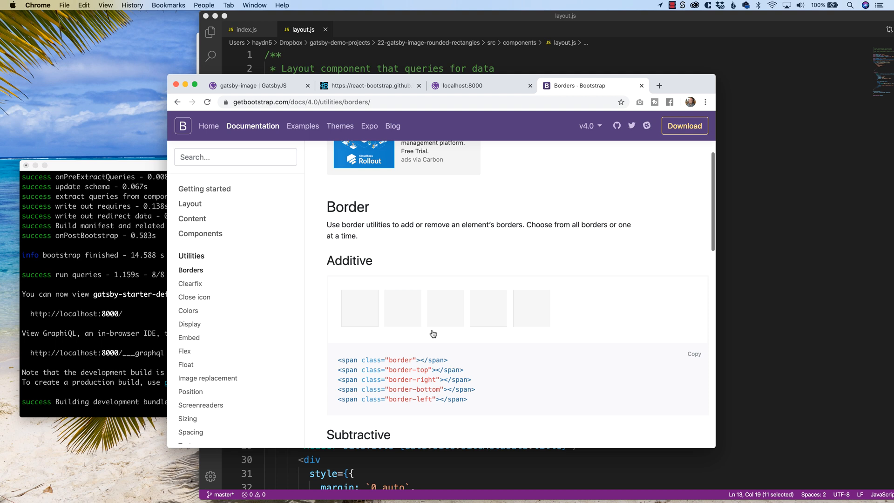
scroll("down", 3)
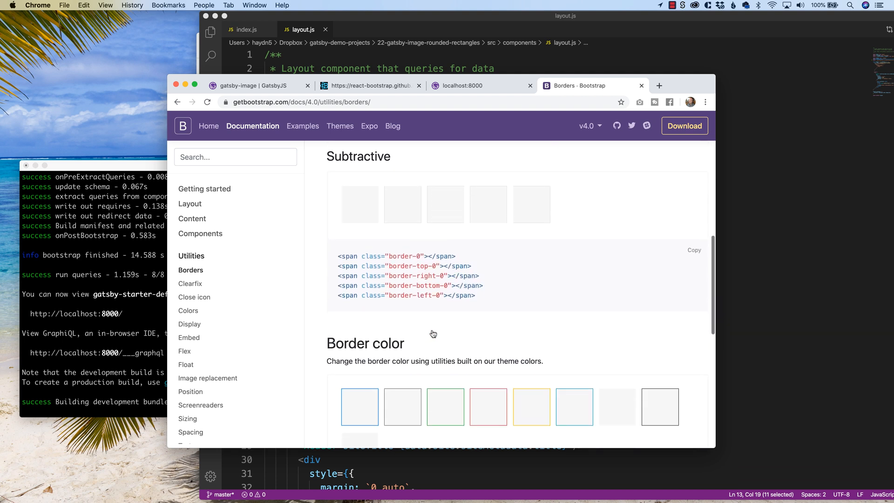
scroll("down", 3)
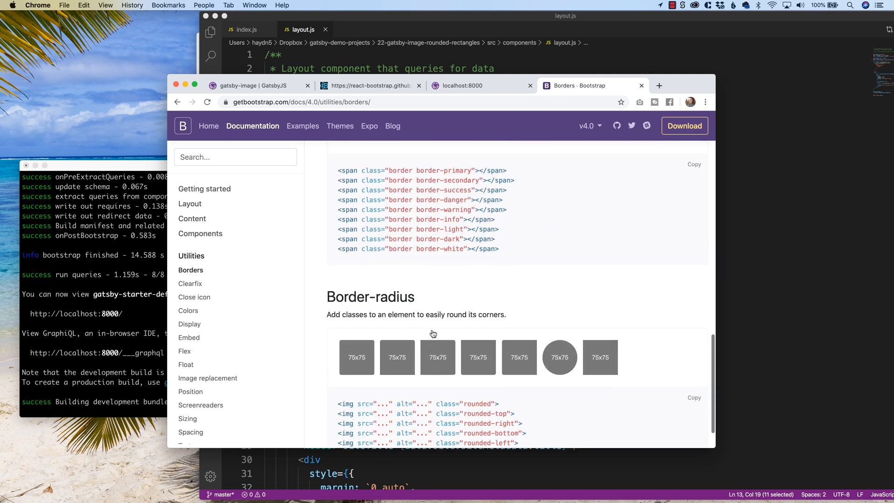
mouse_move(399, 296)
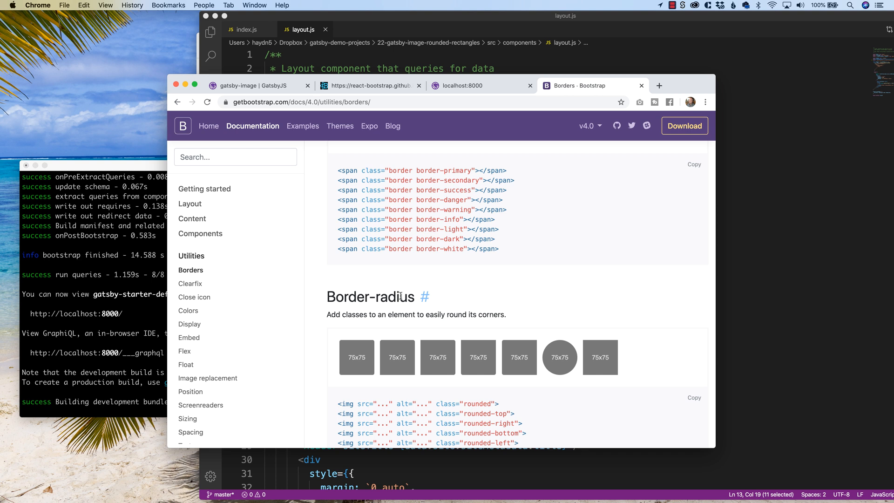
mouse_move(278, 103)
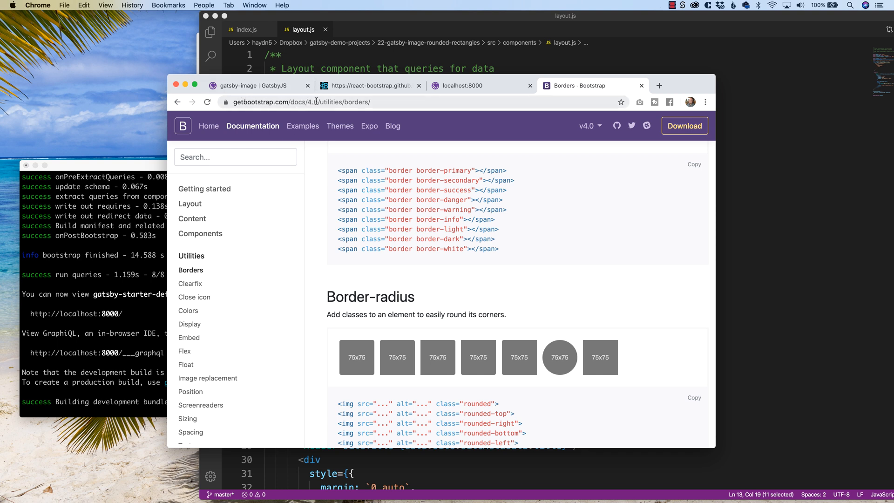
mouse_move(391, 156)
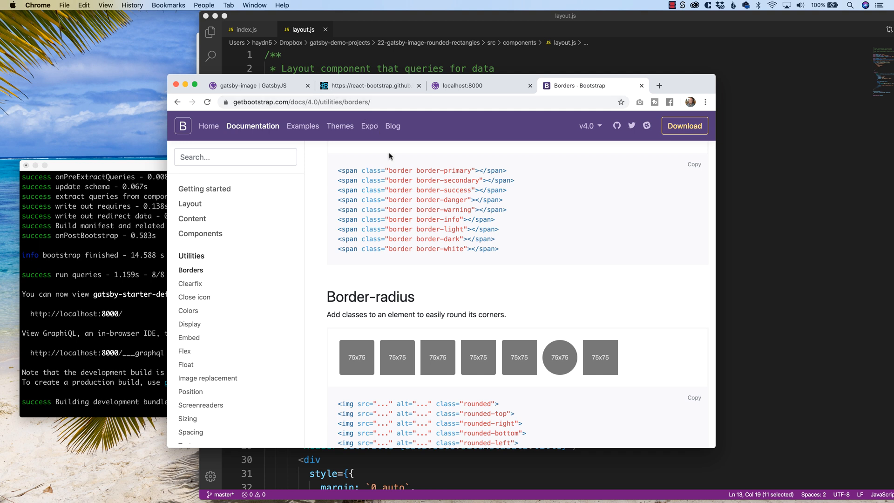
scroll("down", 3)
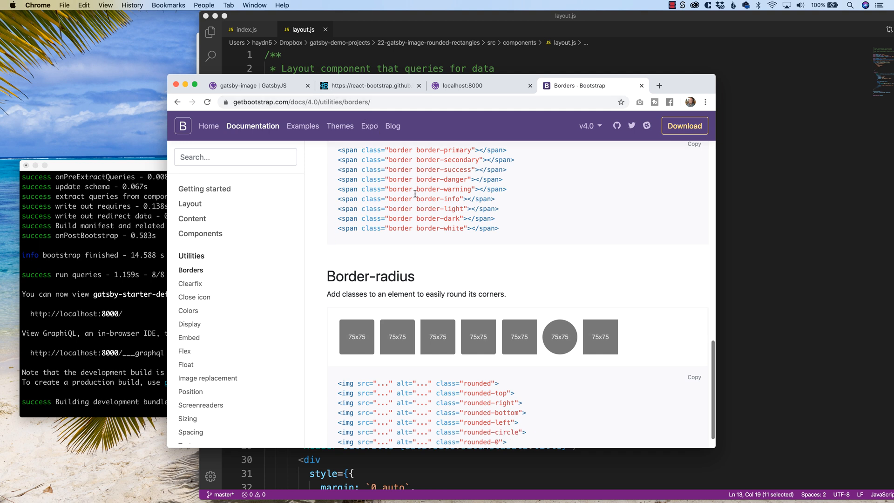
scroll("down", 3)
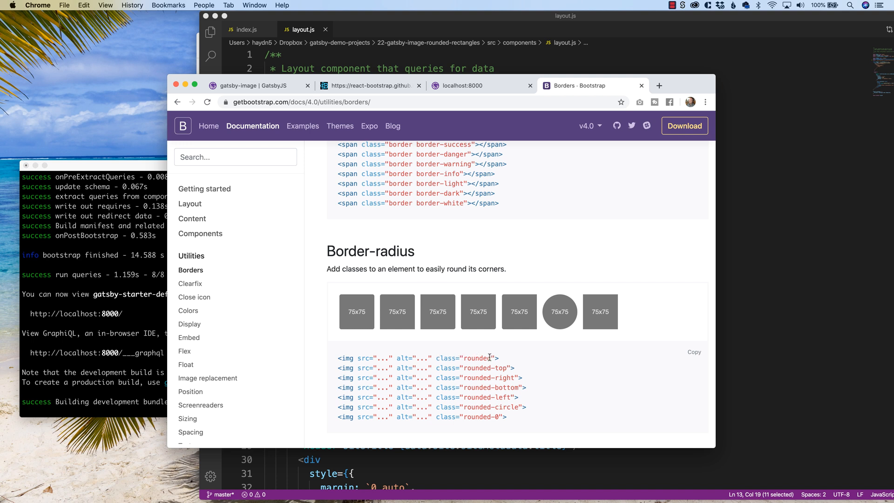
mouse_move(381, 323)
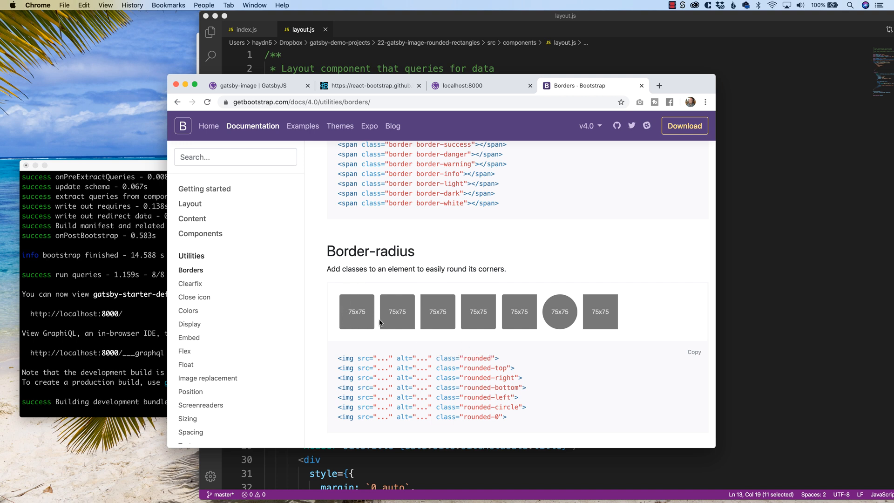
mouse_move(375, 337)
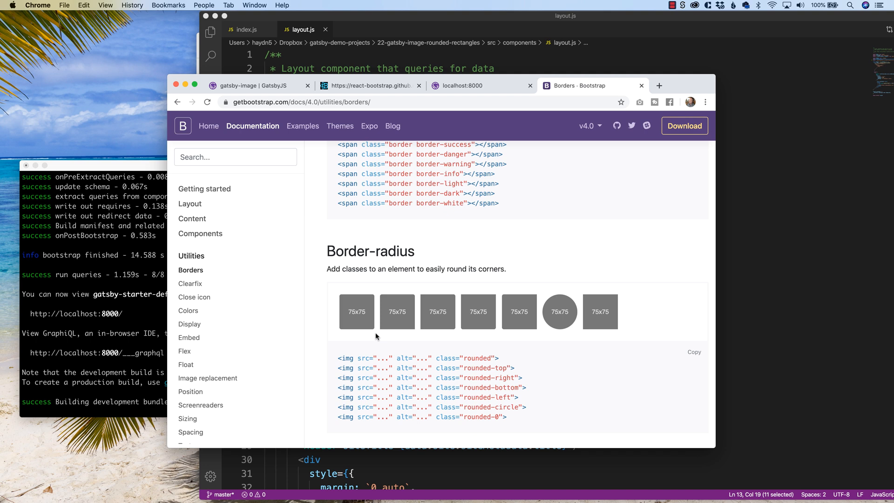
mouse_move(460, 359)
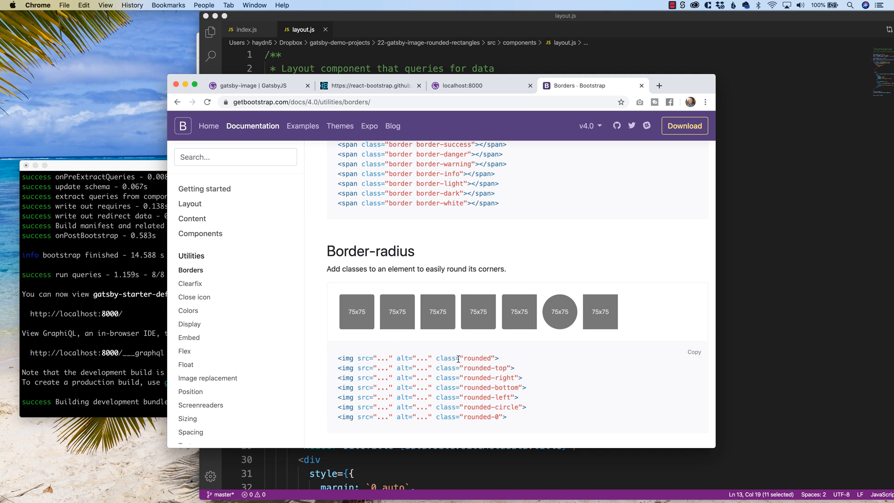
mouse_move(377, 70)
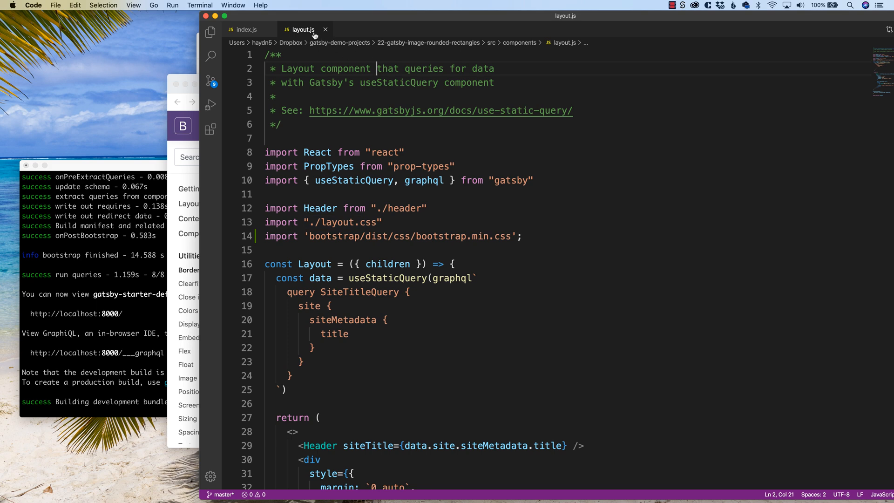
Add className="rounded" to the first Img component in index.js
left_click(246, 28)
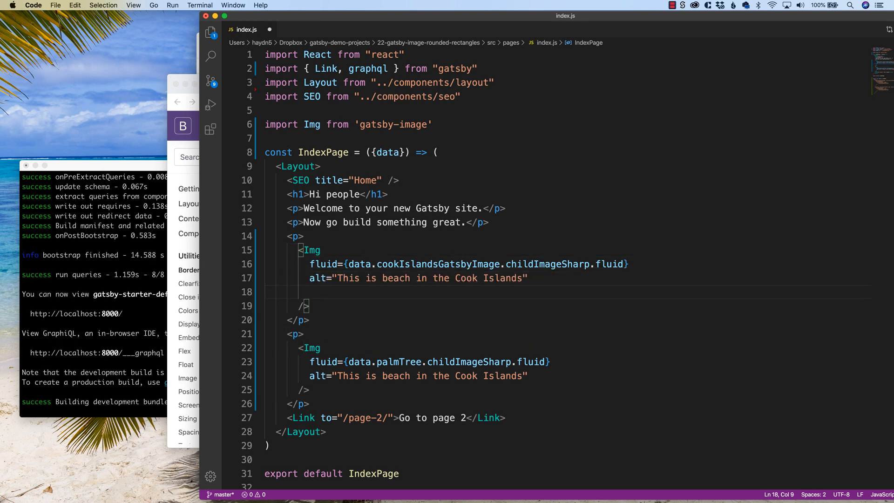
type("className=")
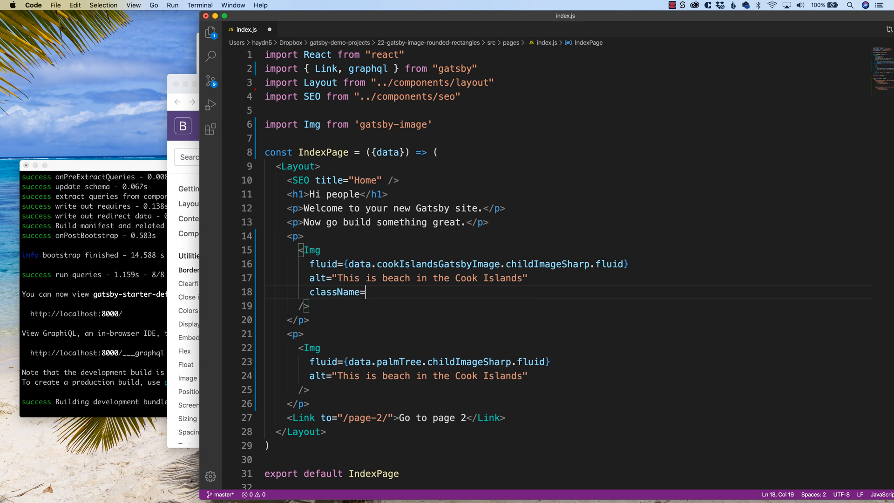
type("\"rounded\"")
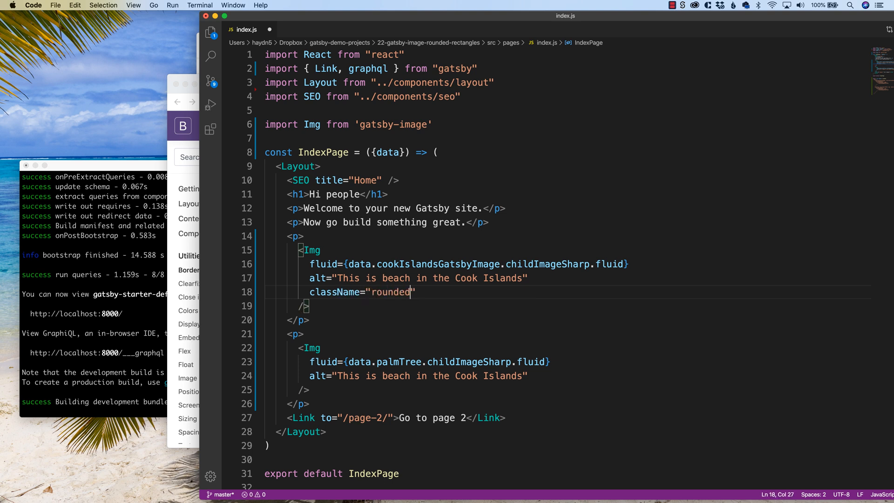
mouse_move(540, 294)
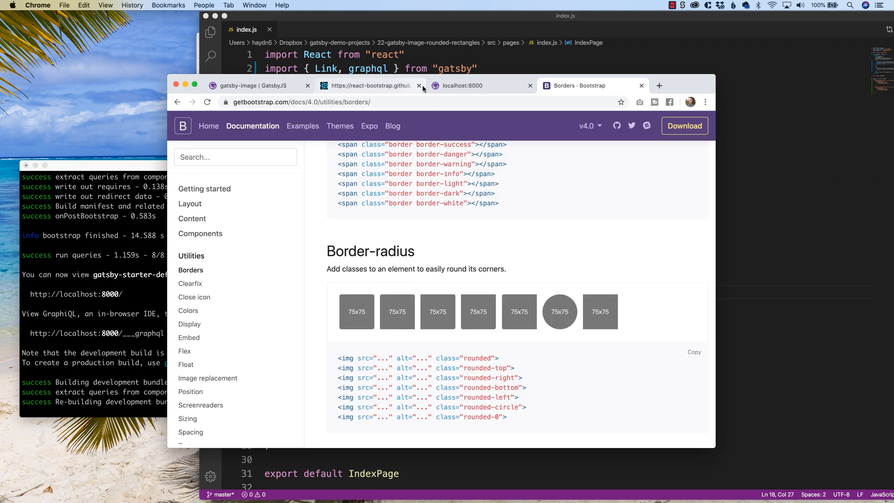
Check the first beach photo on the localhost:8000 Gatsby site
left_click(463, 85)
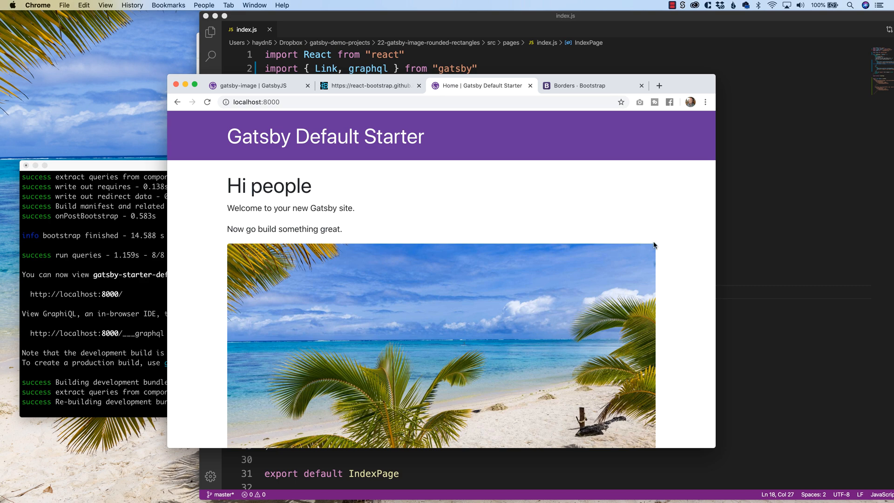
mouse_move(624, 243)
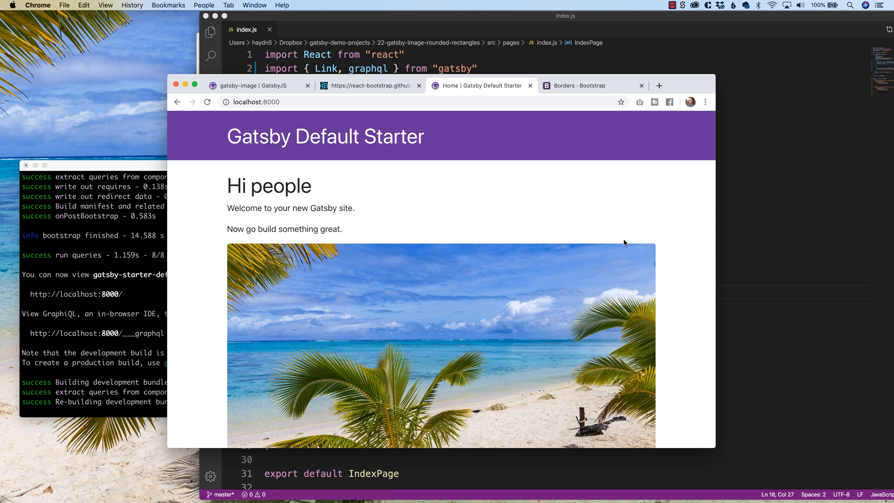
scroll("down", 3)
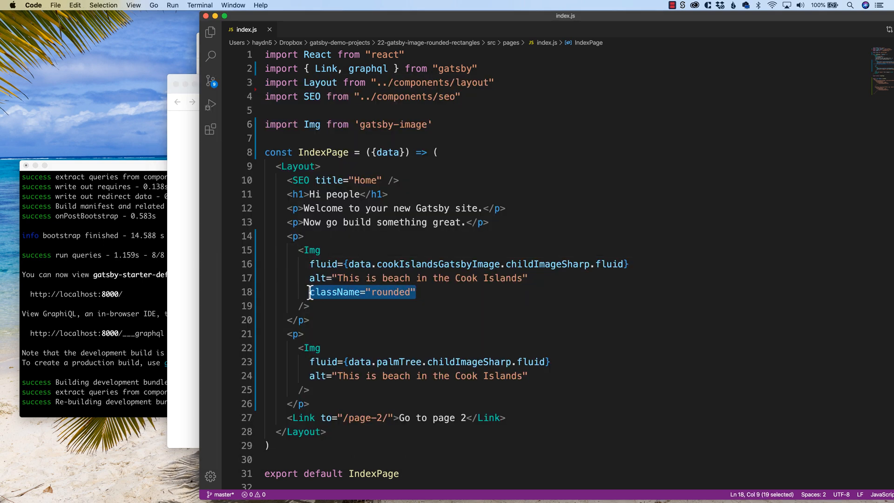
Add className="rounded" to the second Img, then return to Bootstrap's Border-radius reference
type("className=\"rounded\"")
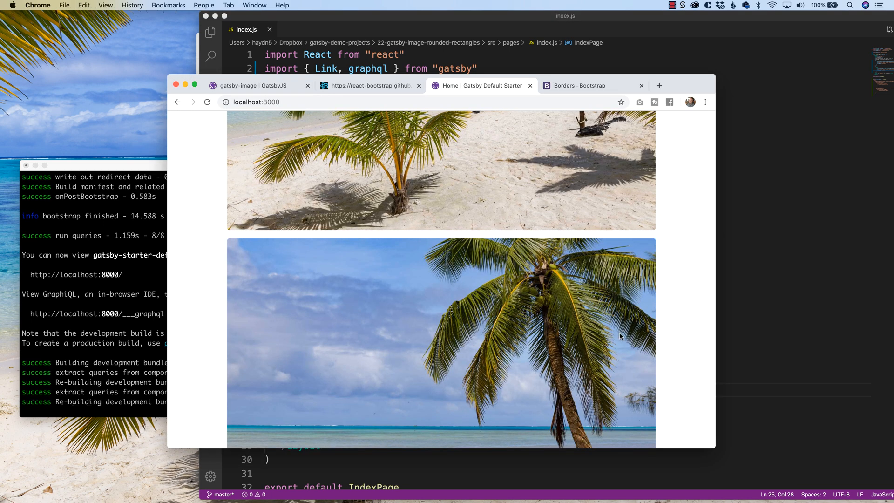
left_click(581, 86)
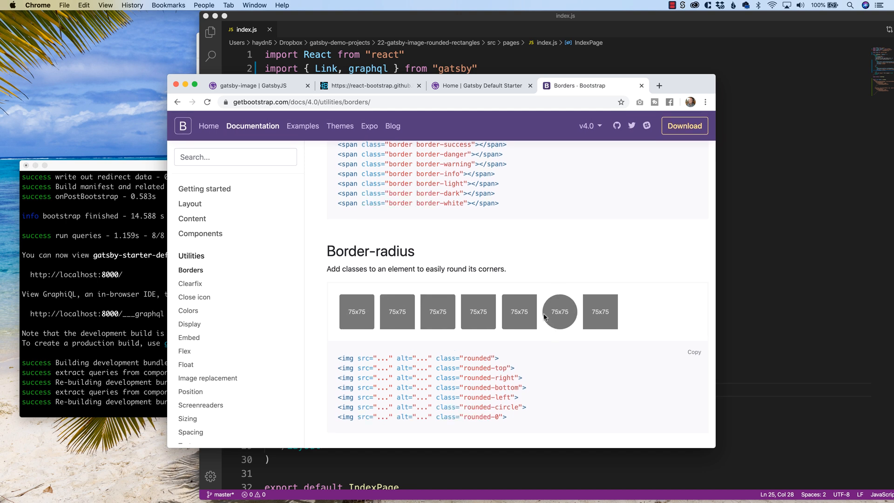
mouse_move(498, 367)
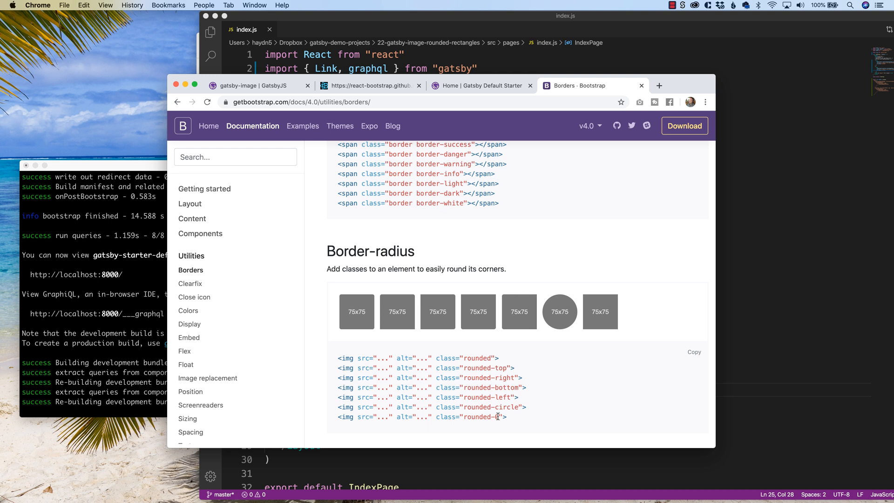
Pick rounded-circle from the examples and append -circle to the second Img className
double_click(491, 418)
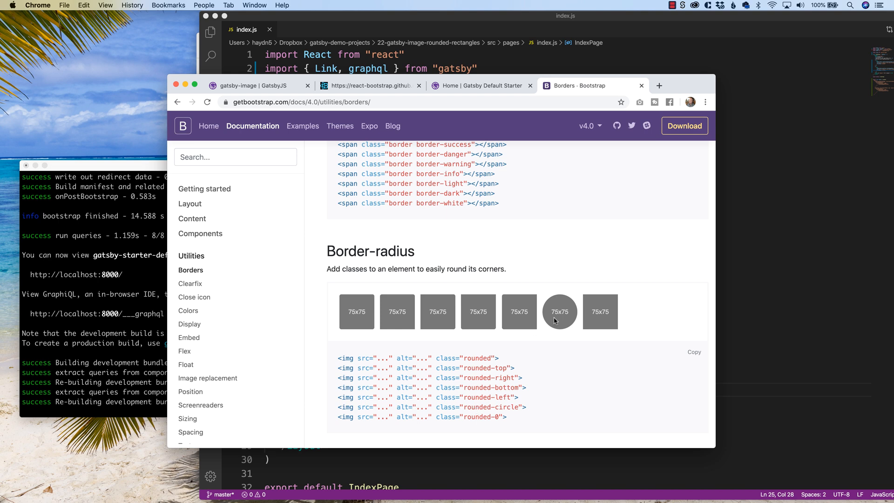
double_click(492, 407)
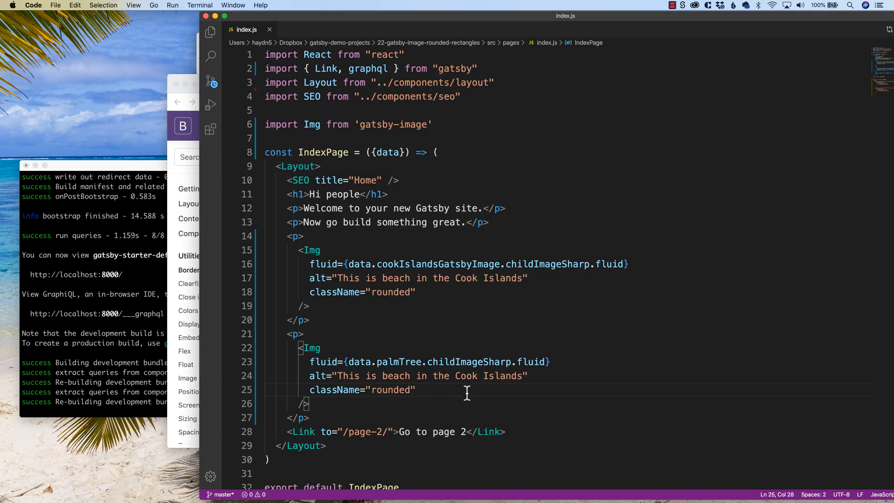
type("-circle")
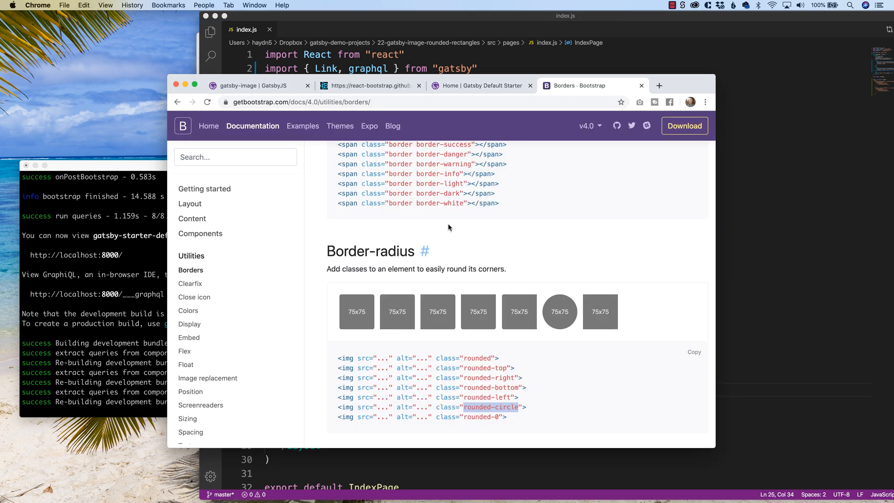
View the palm tree photo rendered as an oval on the localhost Gatsby site
left_click(482, 86)
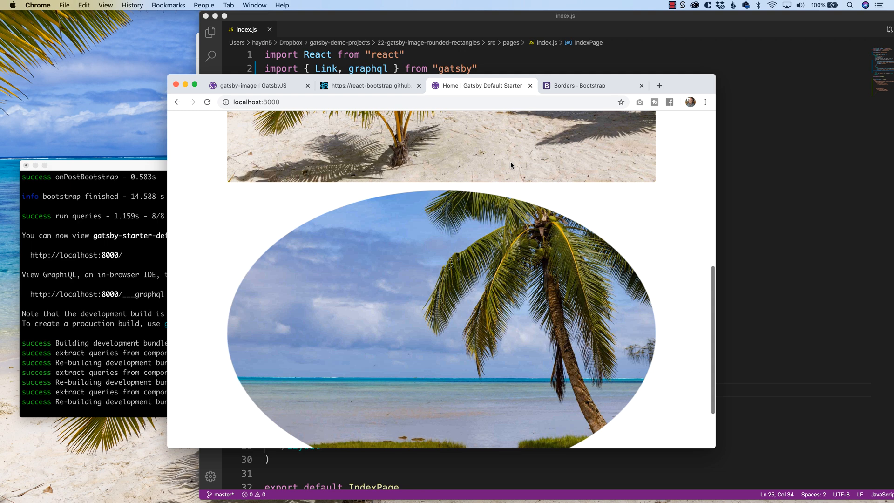
scroll("down", 3)
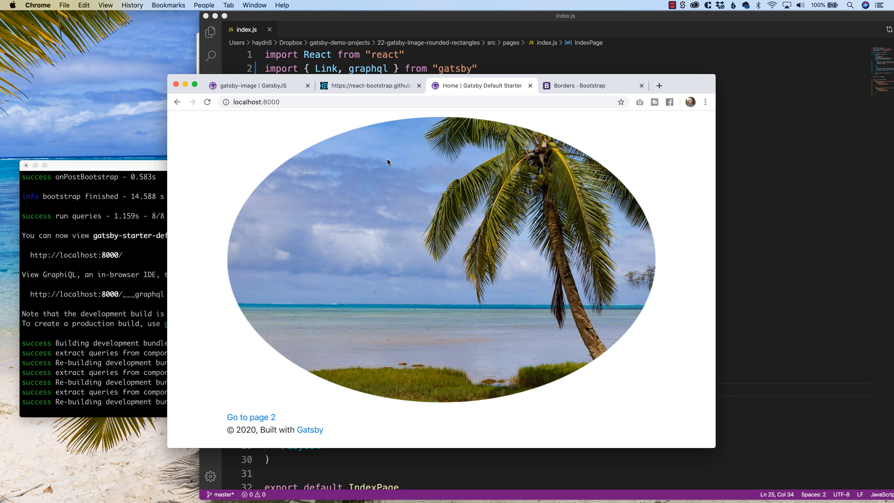
mouse_move(600, 263)
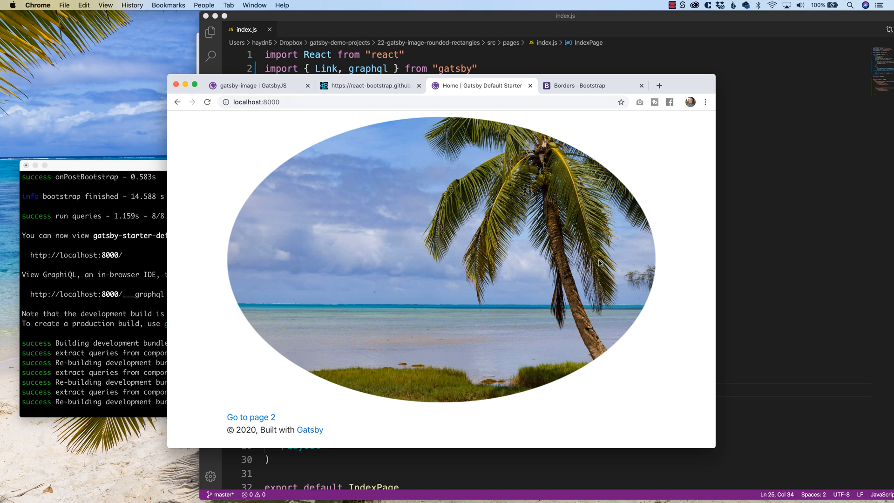
mouse_move(469, 224)
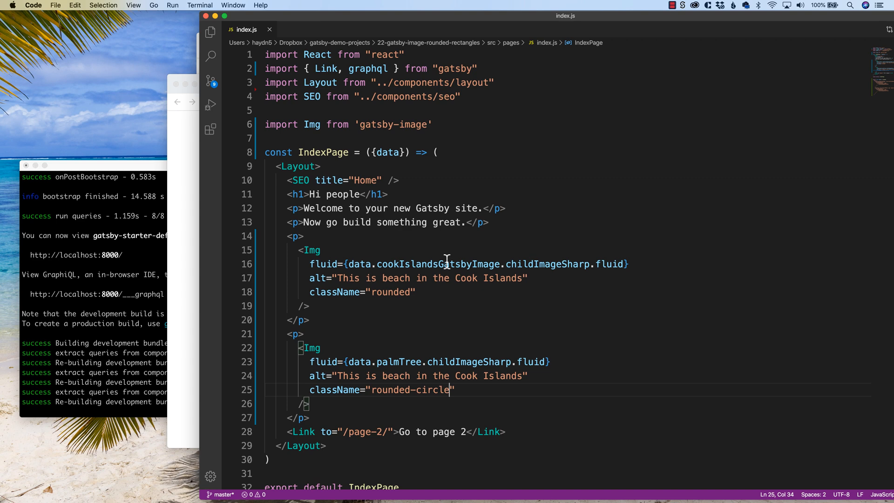
mouse_move(387, 287)
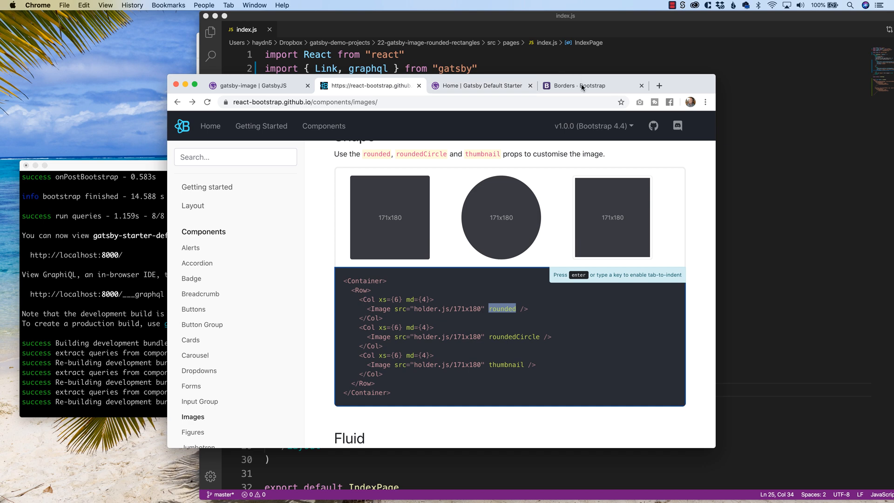
Revisit Bootstrap's Border-radius reference, then return to the localhost:8000 Gatsby page
left_click(575, 86)
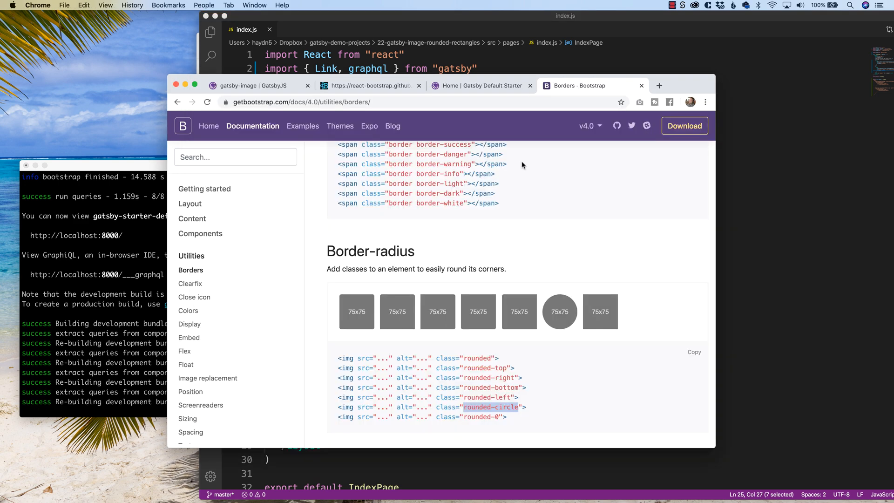
left_click(482, 85)
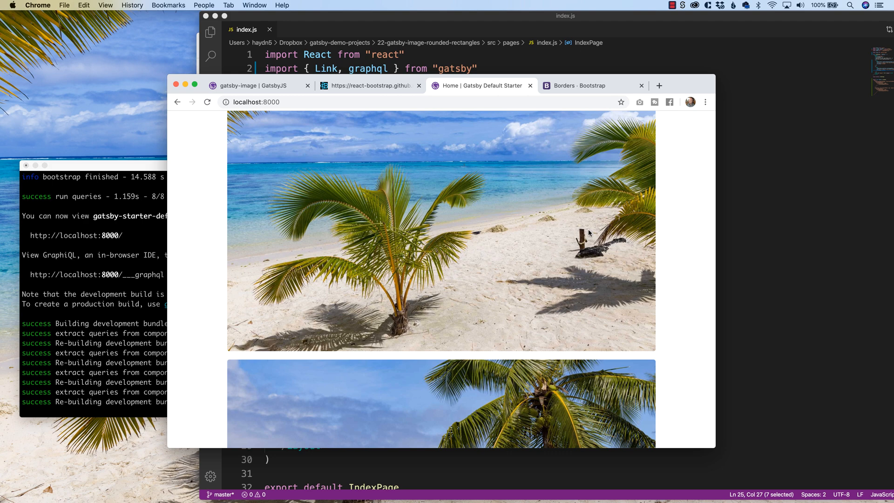
mouse_move(682, 230)
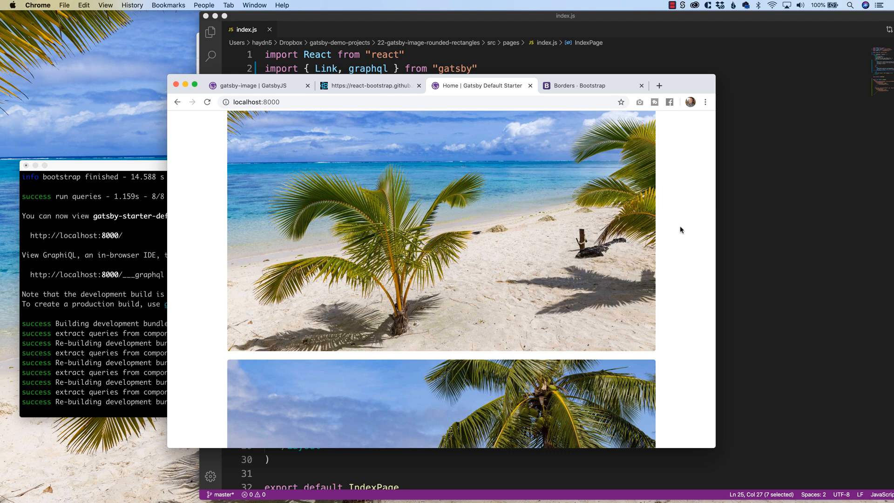